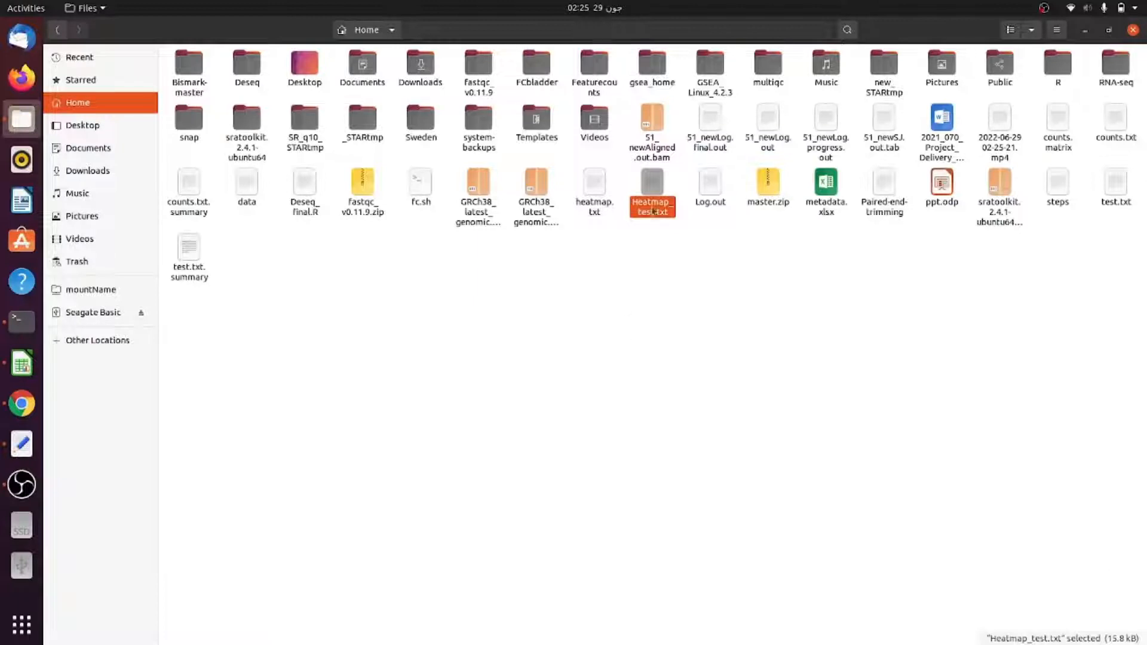
# - Open Heatmap_test.txt with LibreOffice Calc via Open With Other Application
pyautogui.rightClick(651, 190)
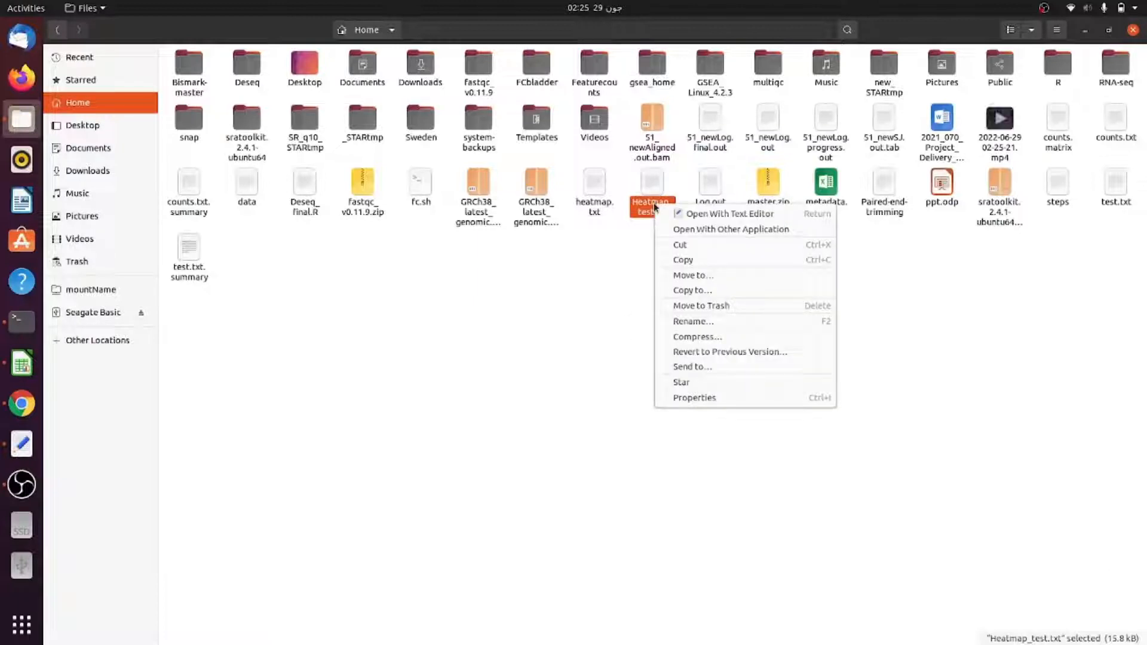
pyautogui.moveTo(729, 214)
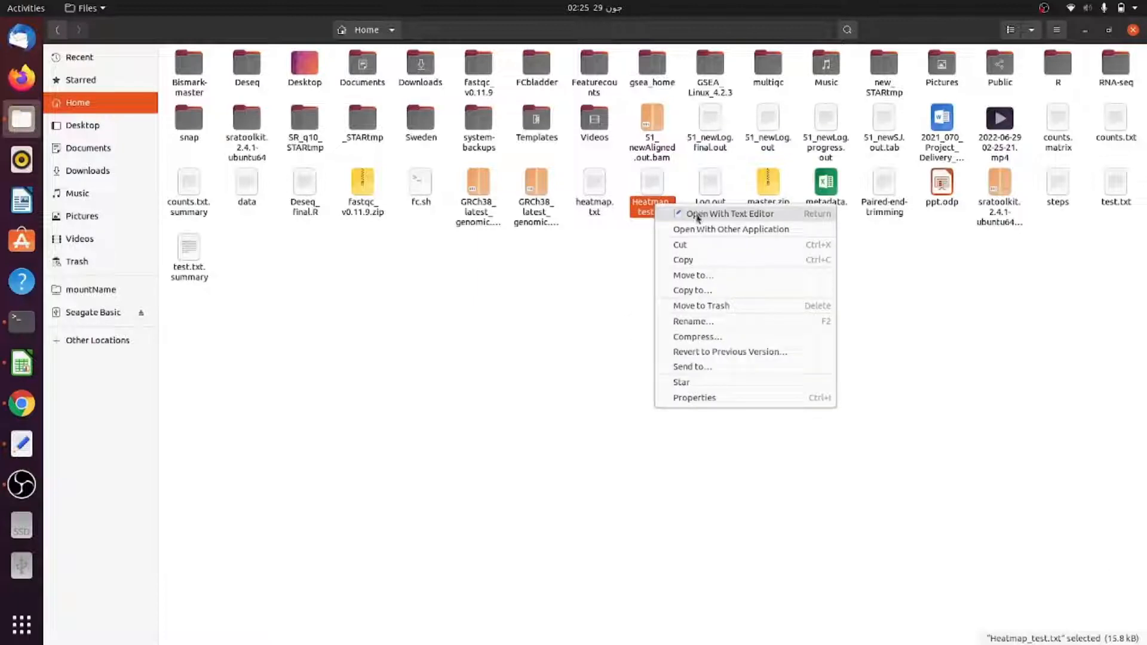
pyautogui.click(731, 230)
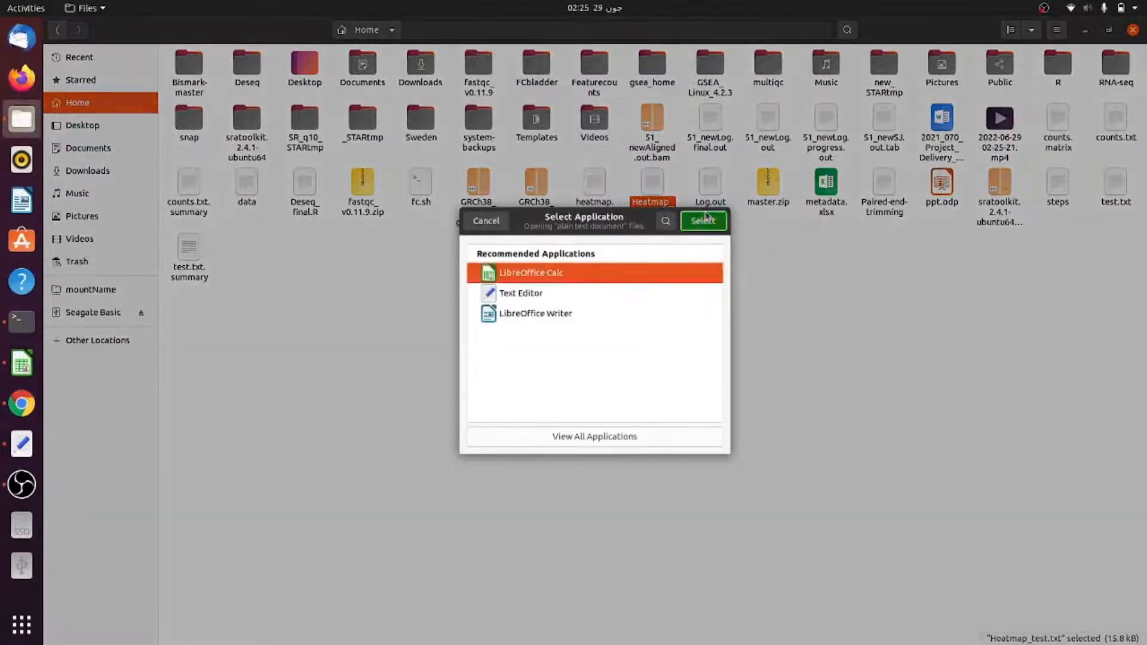
pyautogui.click(702, 220)
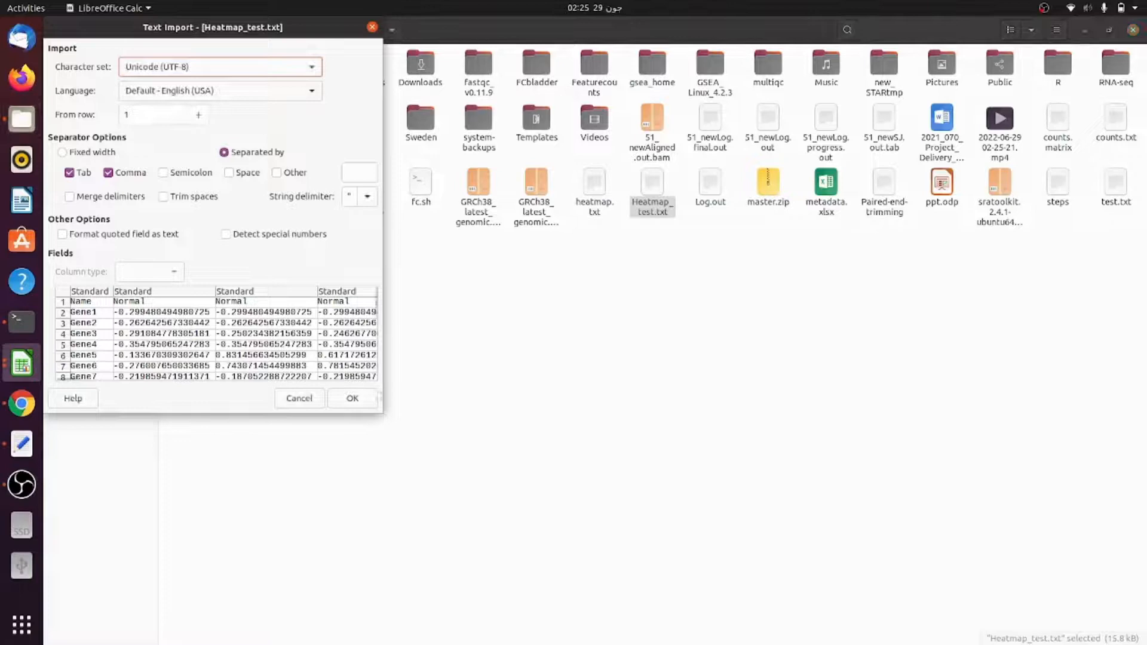
# - Accept the Text Import defaults, select header row A1:H1 and review the Normal/Treatment columns
pyautogui.click(351, 398)
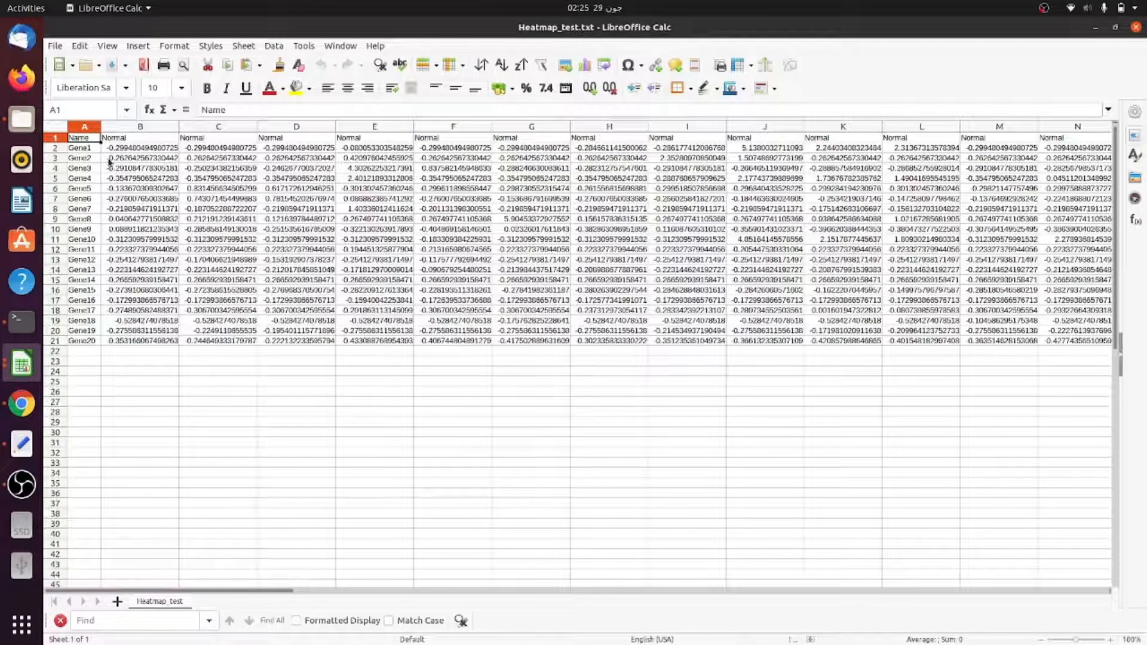
pyautogui.moveTo(84, 137); pyautogui.dragTo(83, 279)
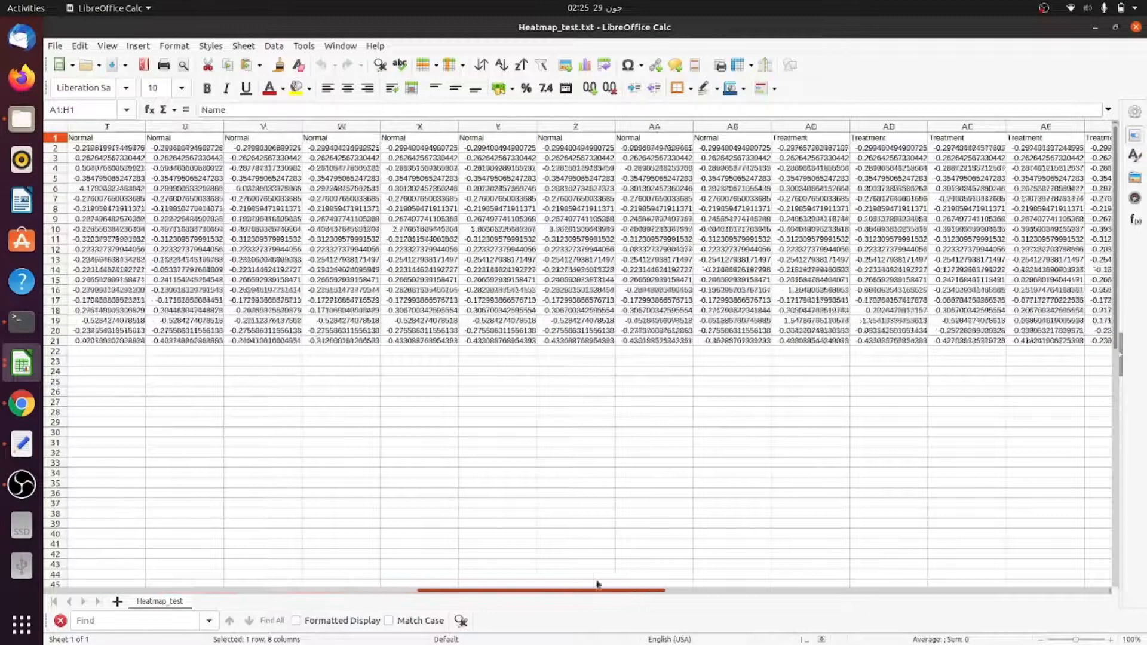
pyautogui.hscroll(-3)
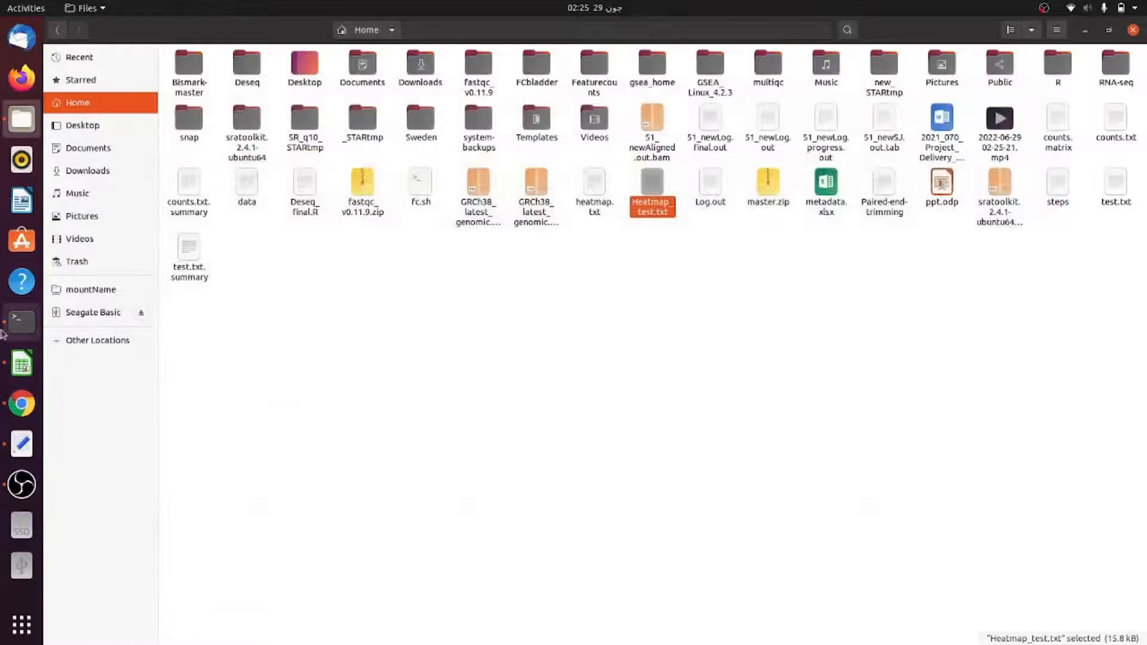
# - Launch a terminal from the dock and start an interactive R session
pyautogui.click(20, 320)
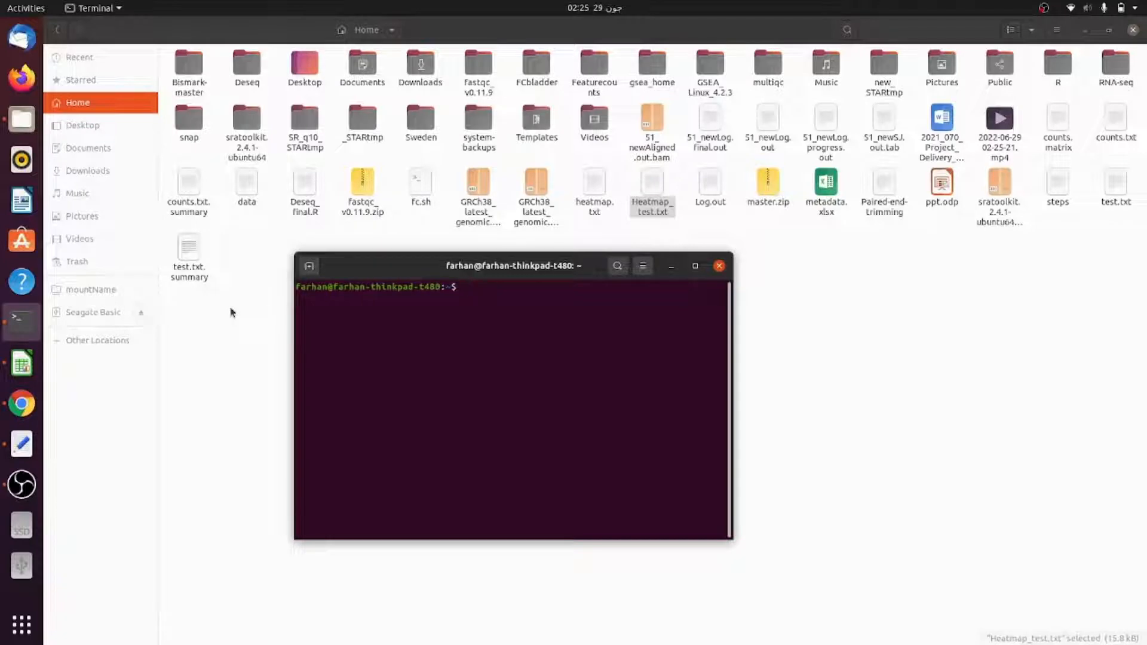
pyautogui.write('R')
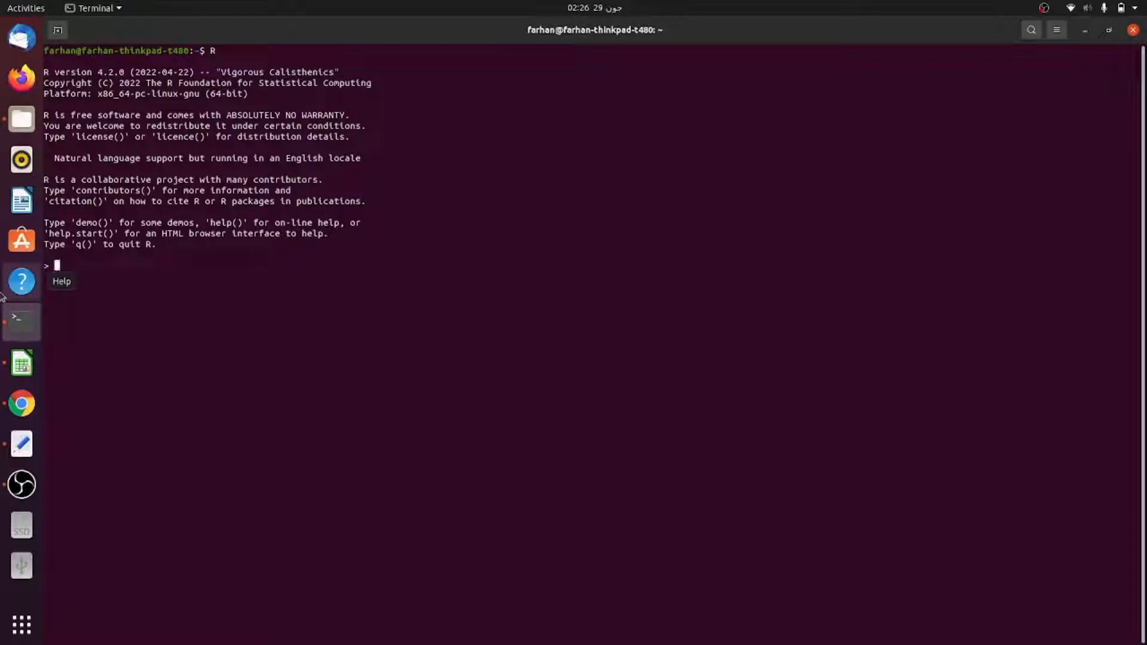
# - Read Heatmap_test.txt into a with read.table(header = TRUE, sep = "\t") and print it
pyautogui.write('a <-')
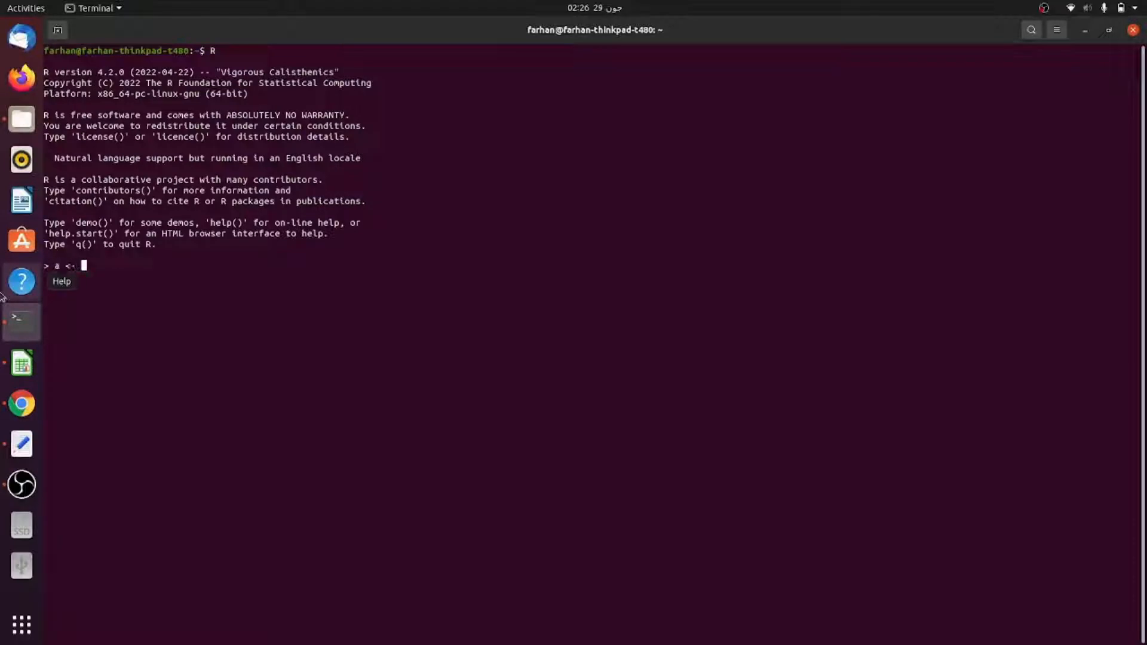
pyautogui.write('read.table')
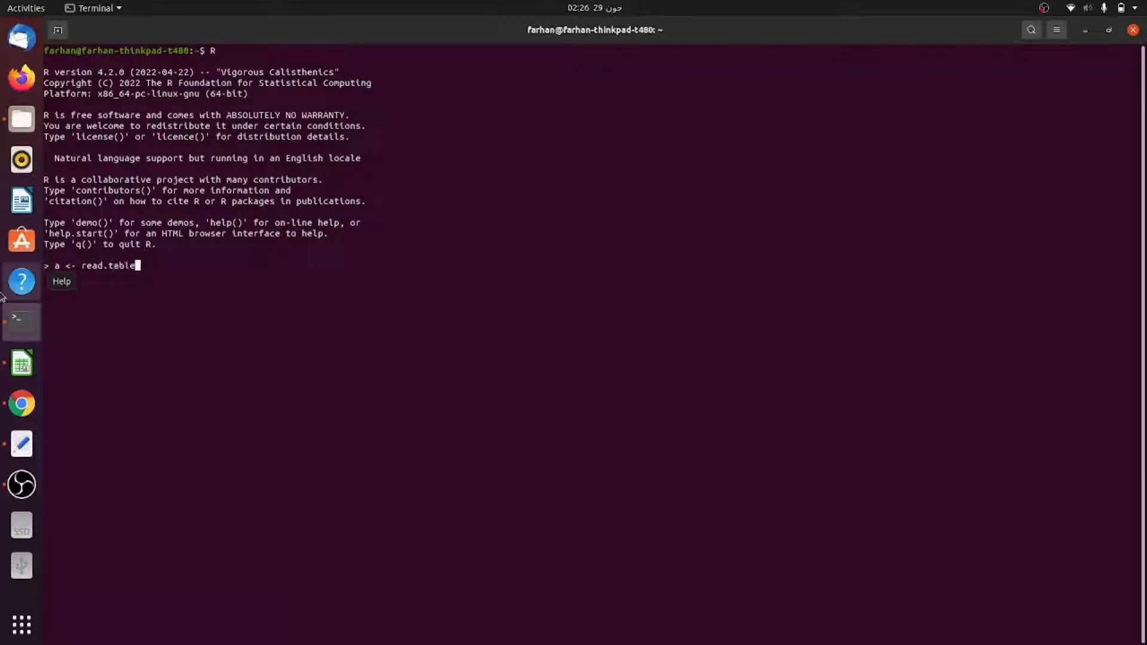
pyautogui.write('(file')
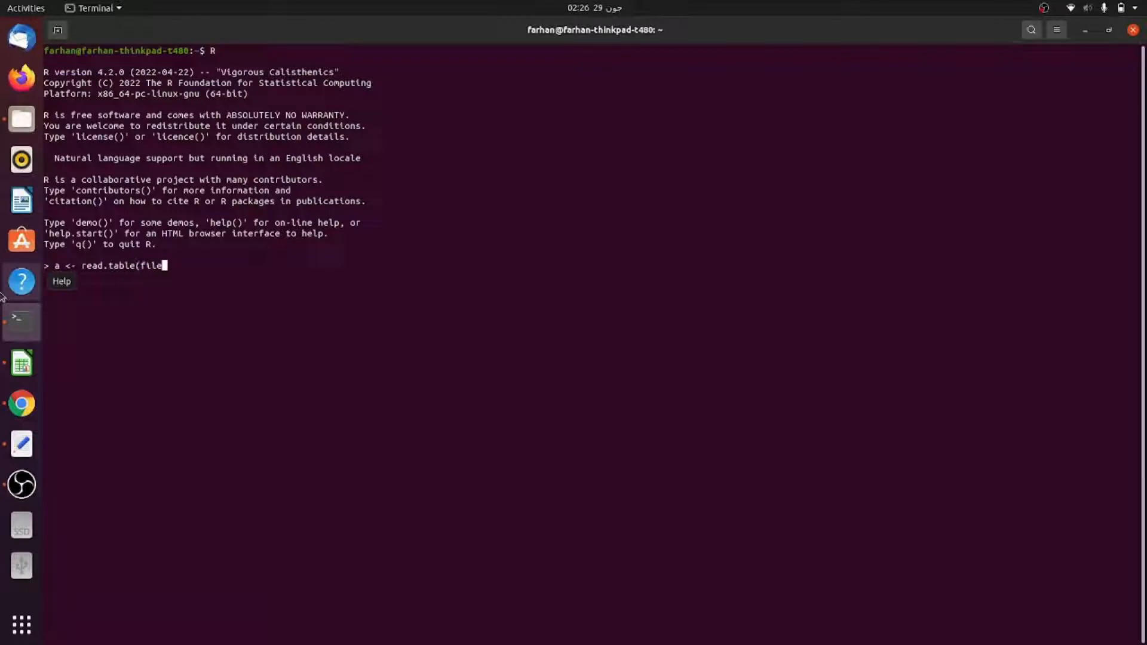
pyautogui.write('= "')
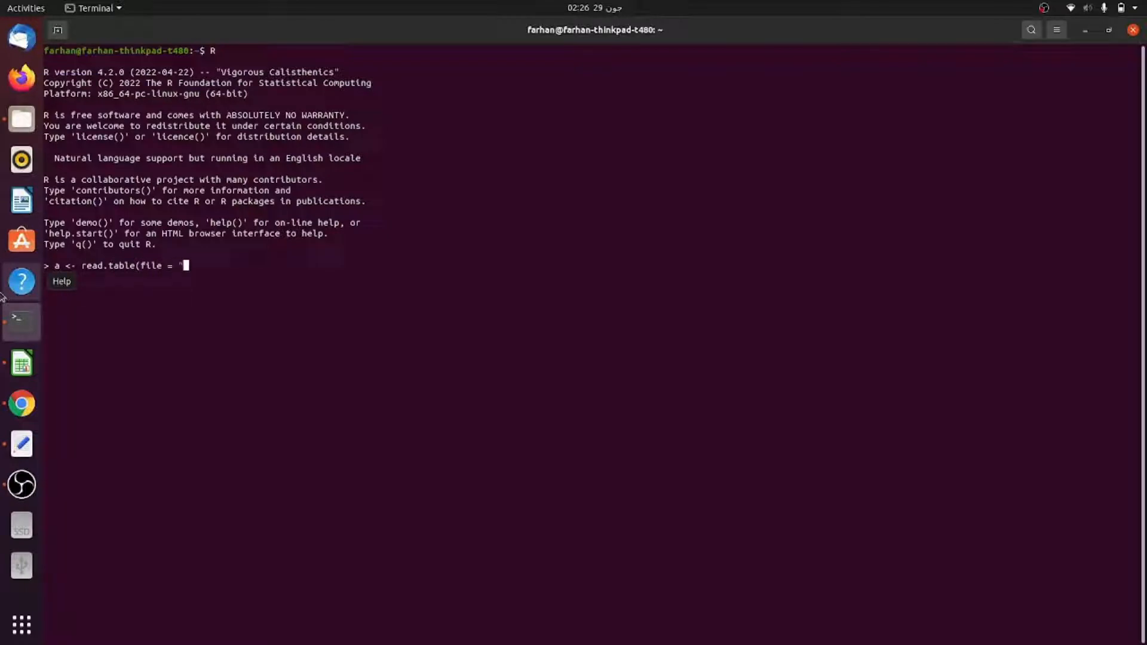
pyautogui.write('Heatmap_test.txt",')
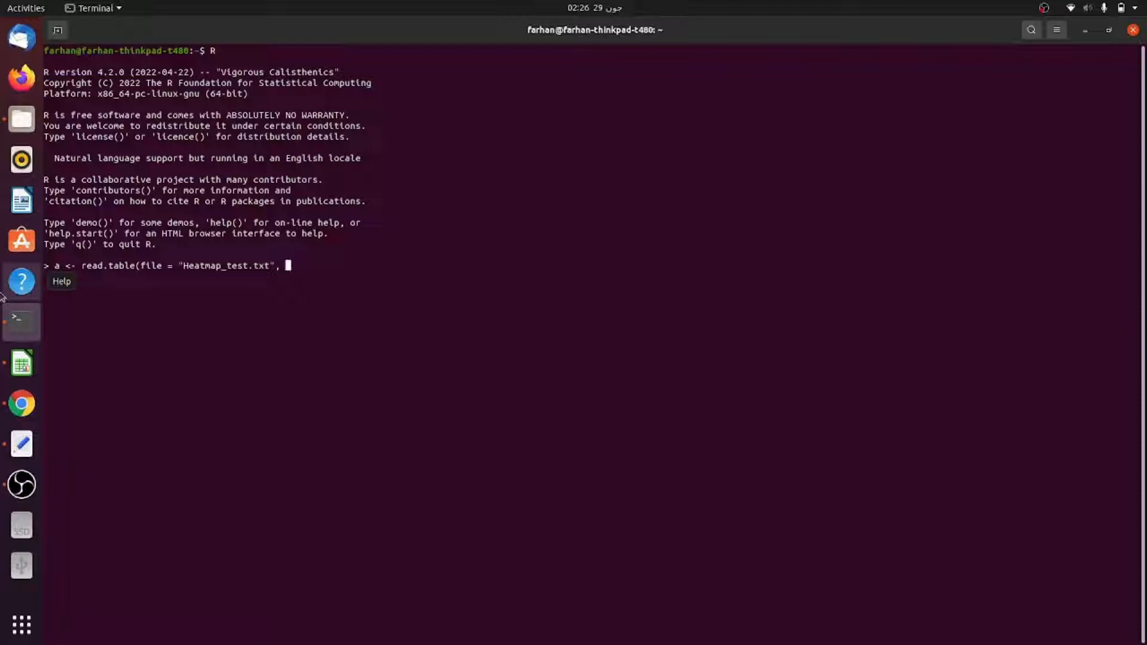
pyautogui.write('header')
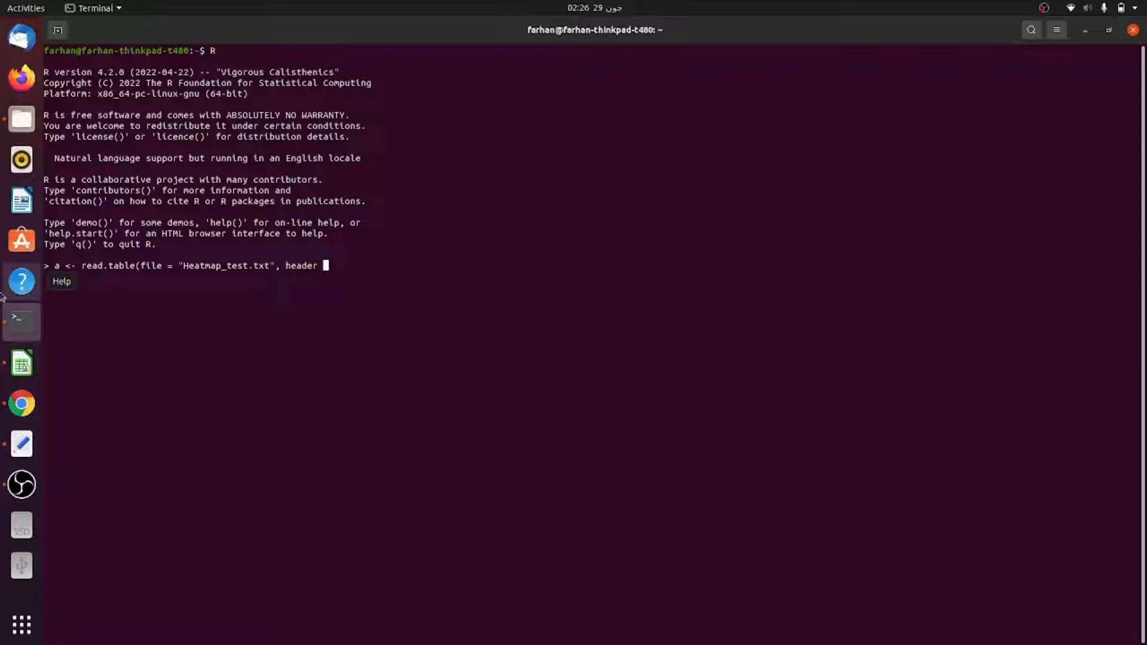
pyautogui.write('= TRU')
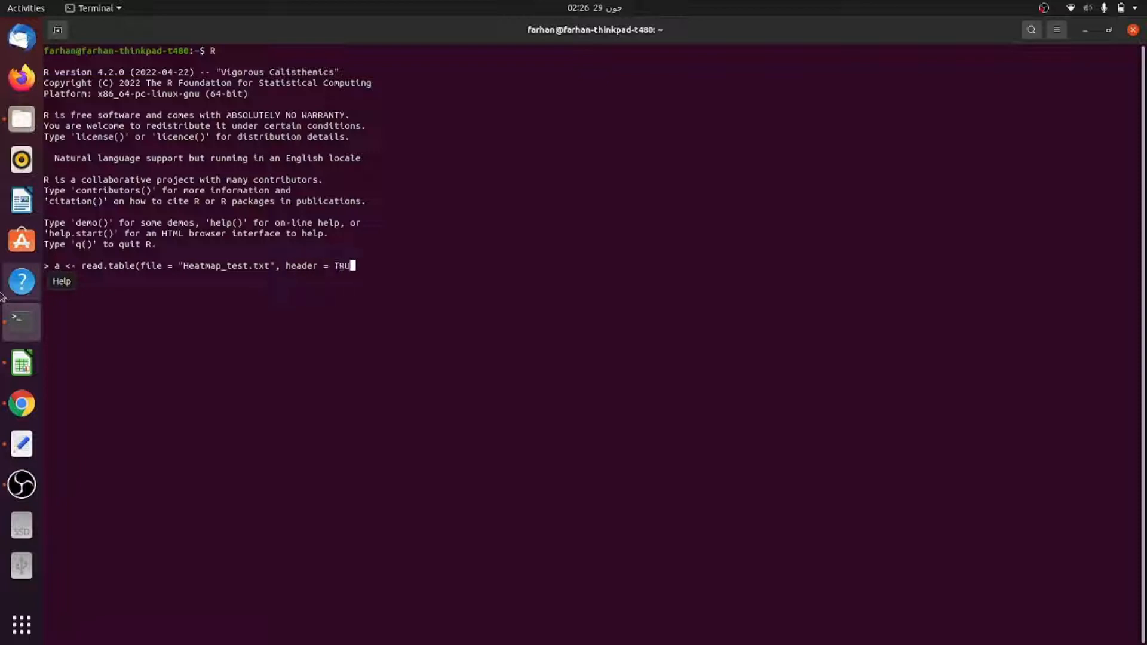
pyautogui.write('E')
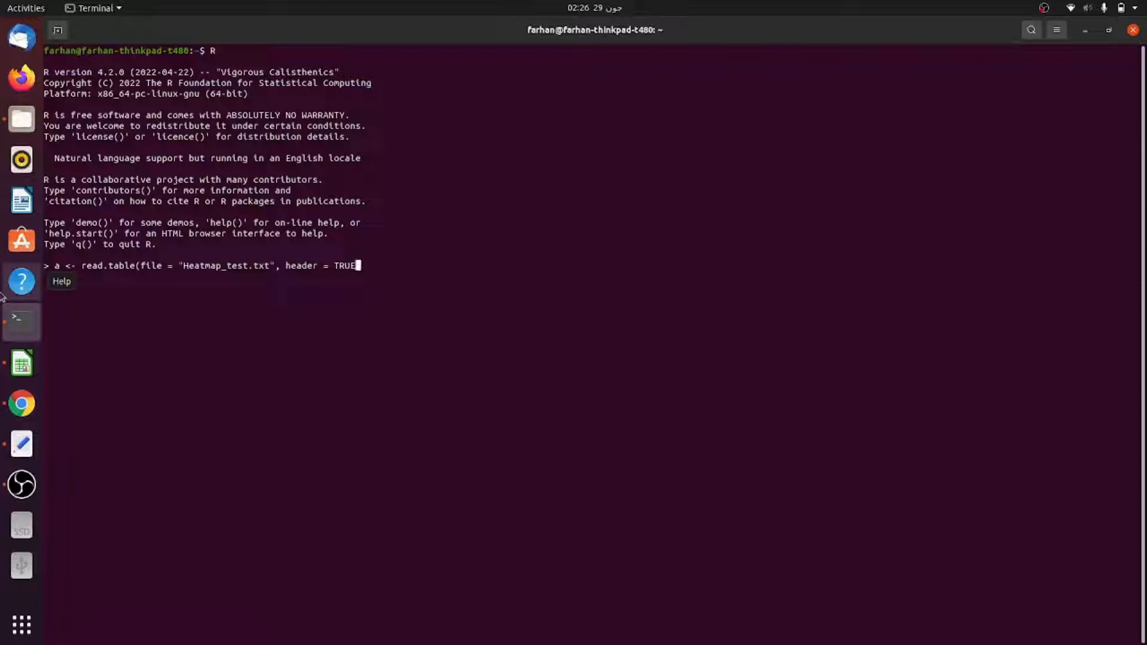
pyautogui.write(', sep = "\\t"')
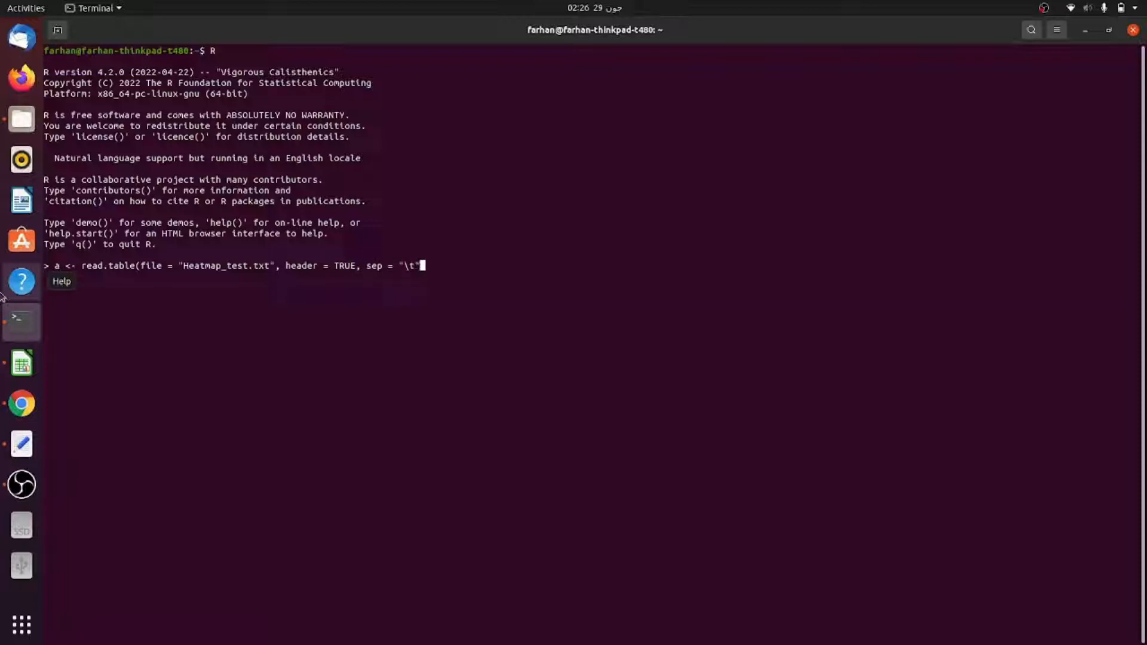
pyautogui.write(')')
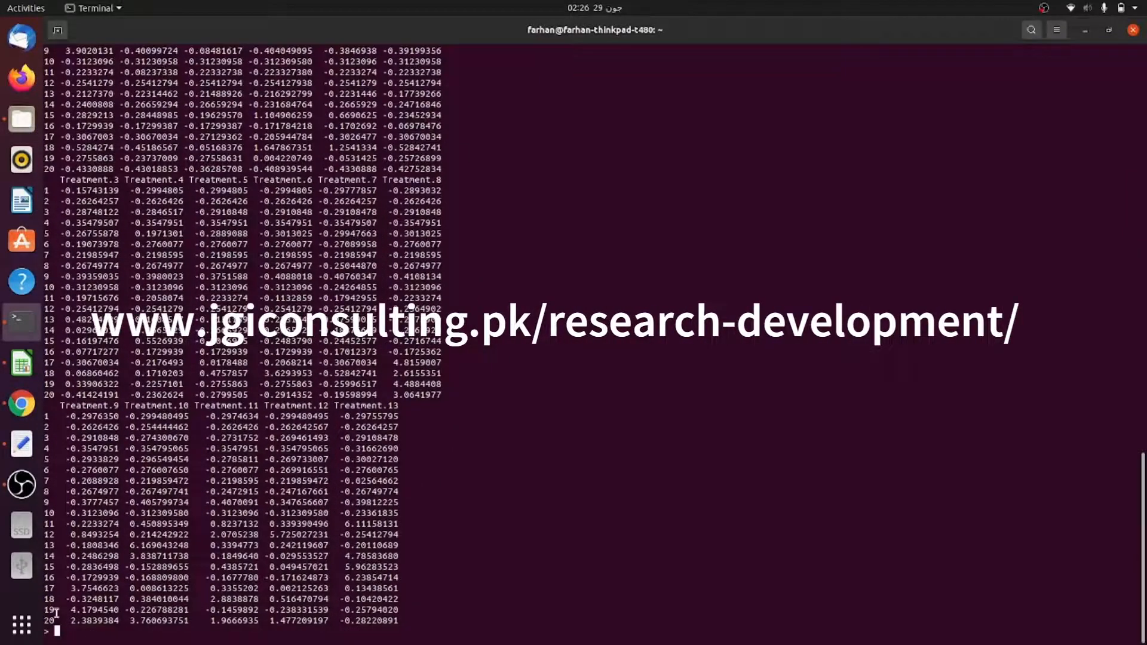
# - Run heatmap(as.matrix(a[, -1])) to draw the clustered heatmap without the first column
pyautogui.write('heatmap')
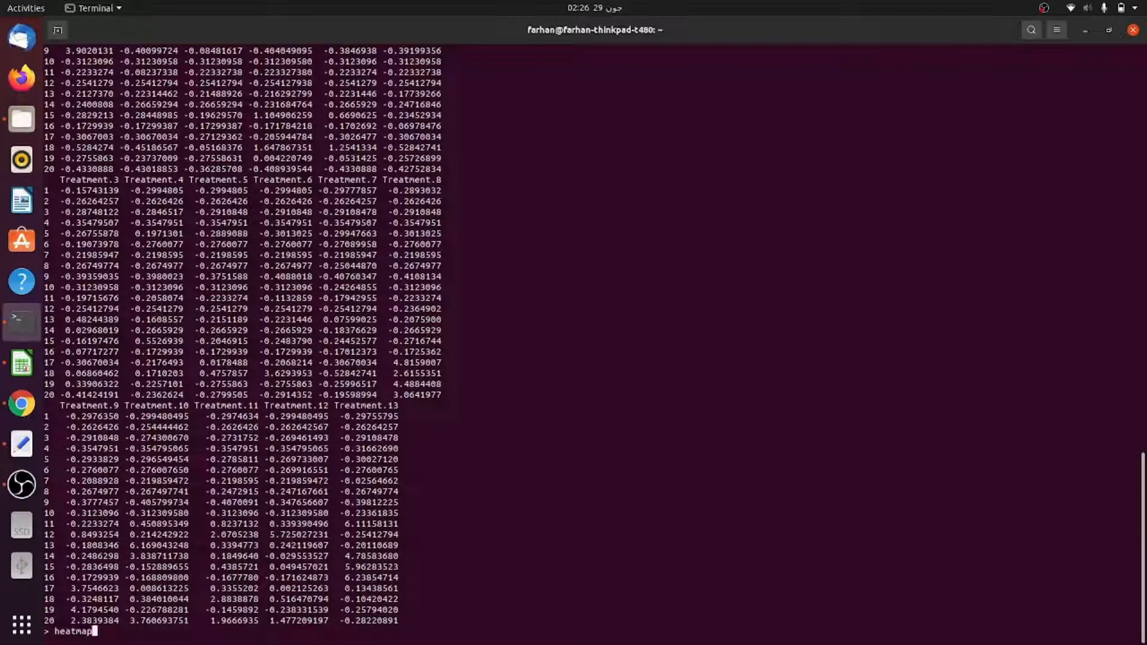
pyautogui.write('(as.matrix')
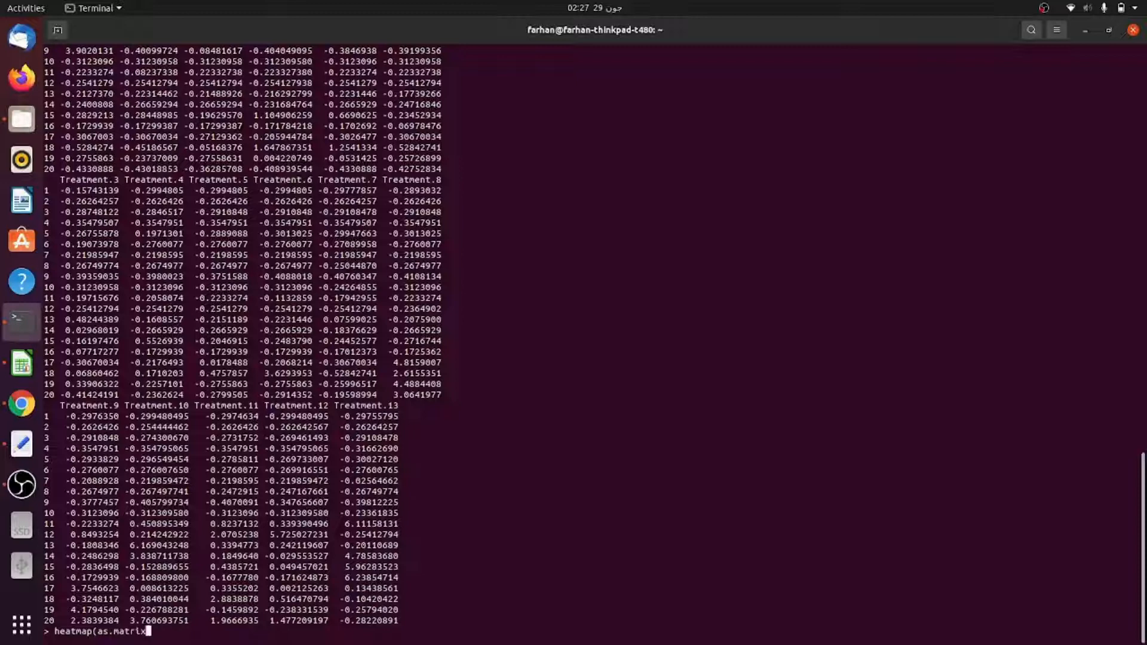
pyautogui.write('(a')
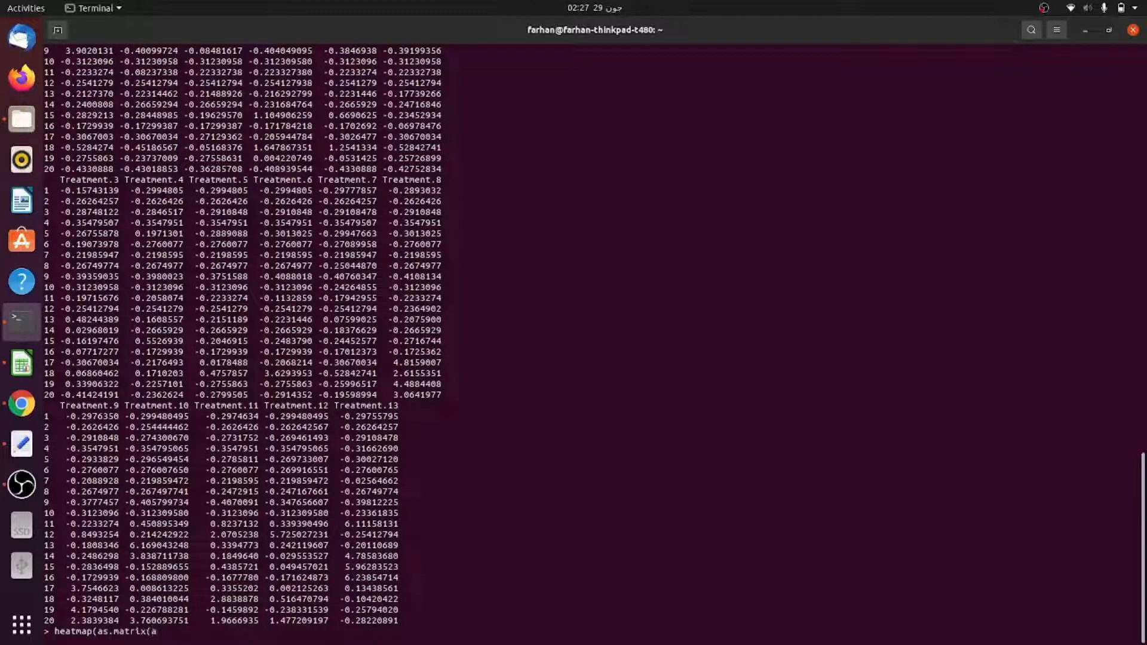
pyautogui.write('[')
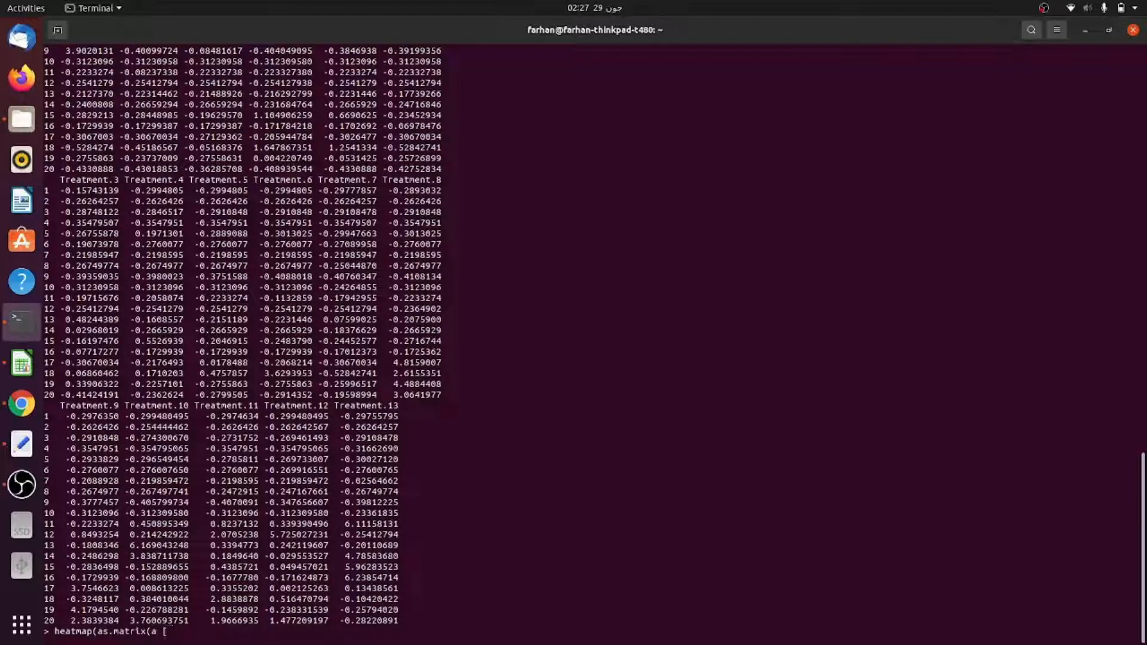
pyautogui.write(', -1')
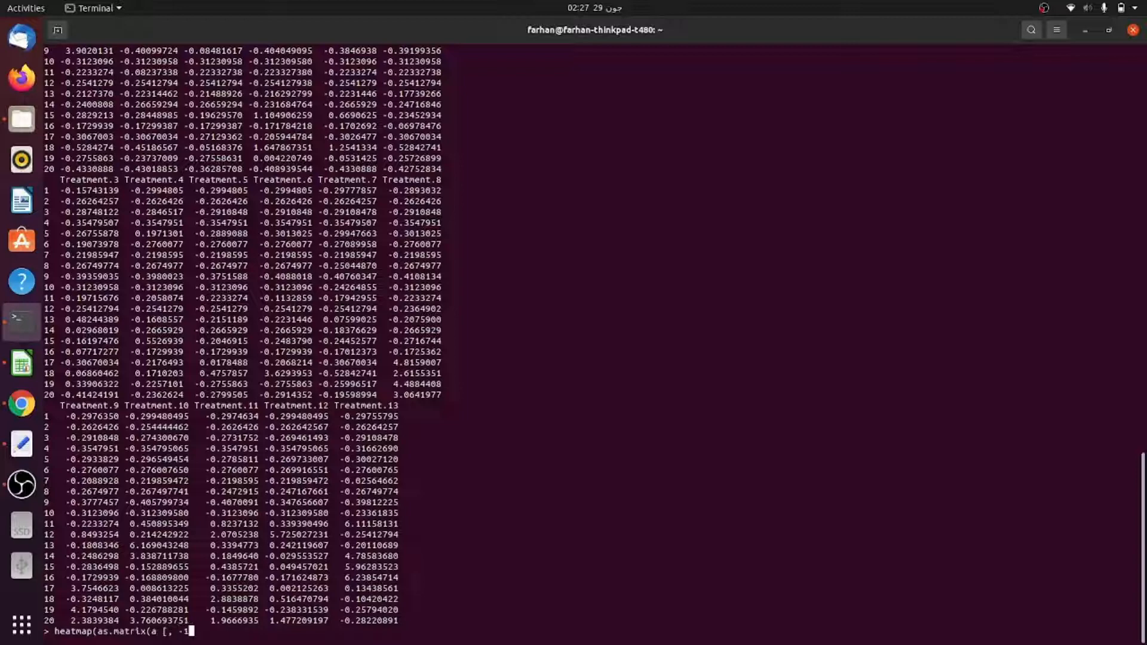
pyautogui.write(')')
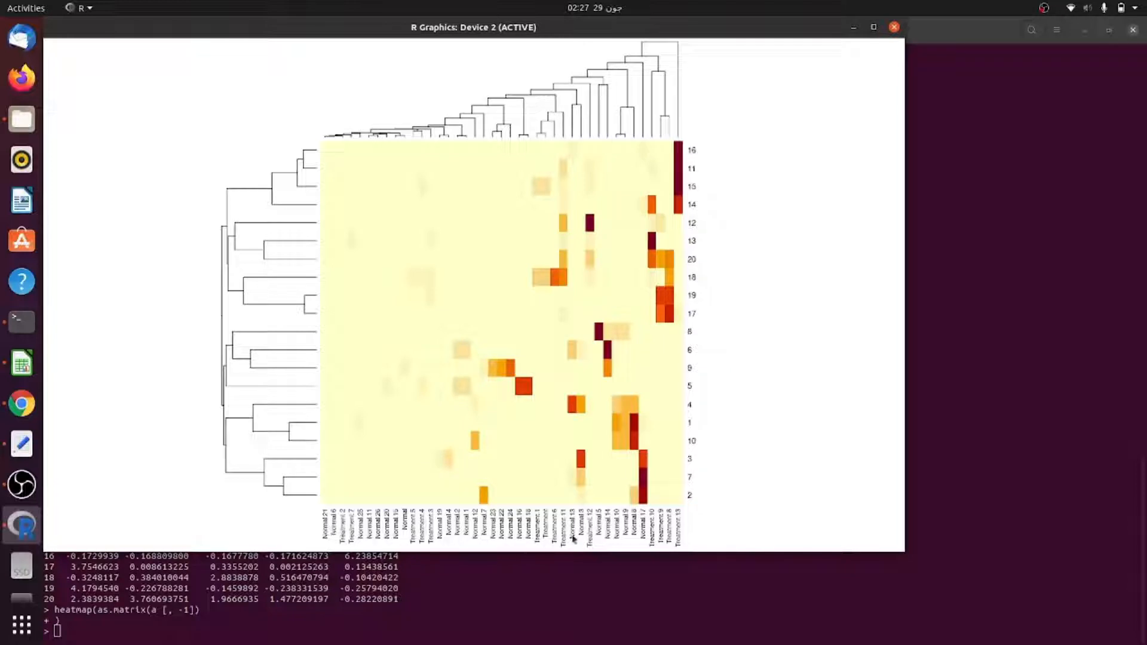
pyautogui.moveTo(504, 534)
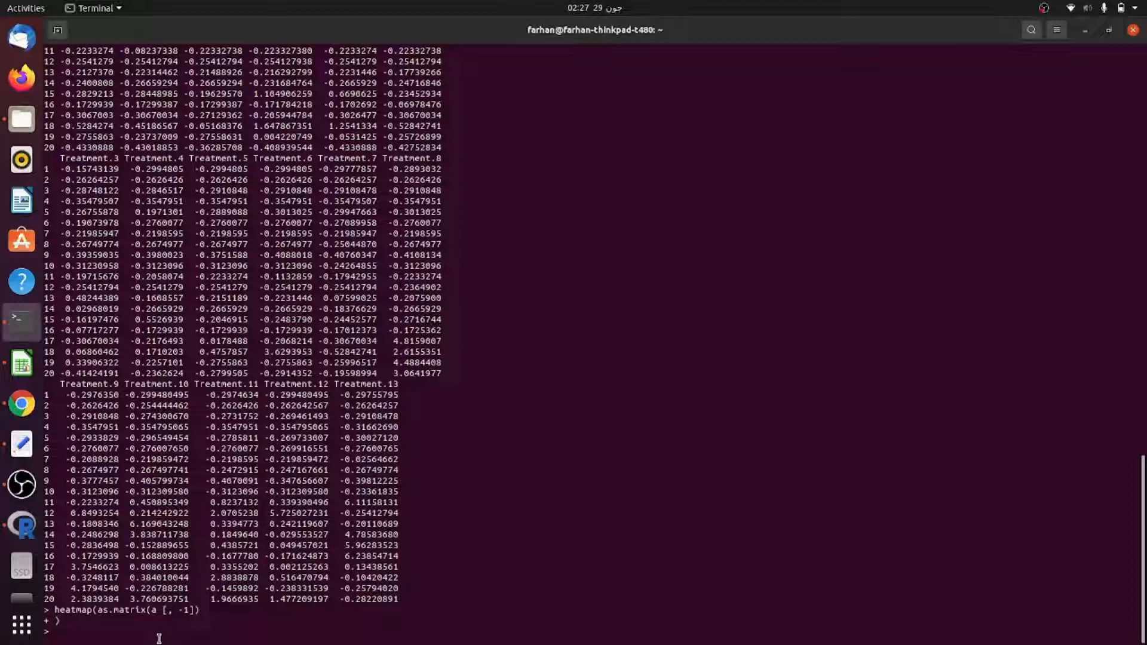
# - Store the expression matrix as names <- as.matrix(a[, -1])
pyautogui.write('names <-')
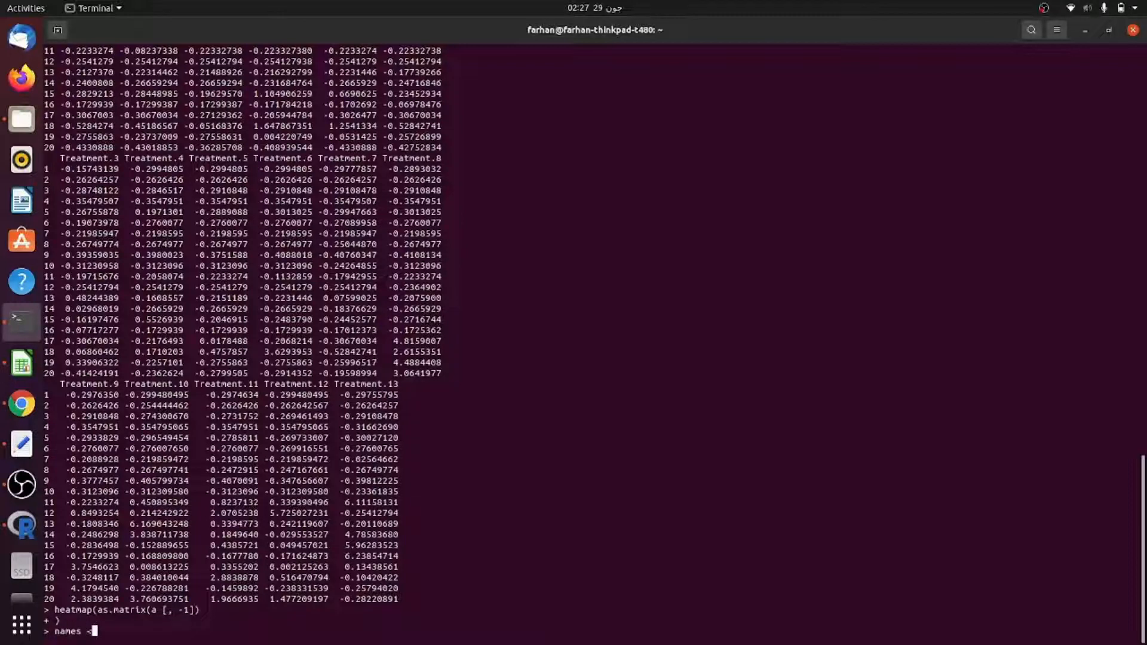
pyautogui.write('<-')
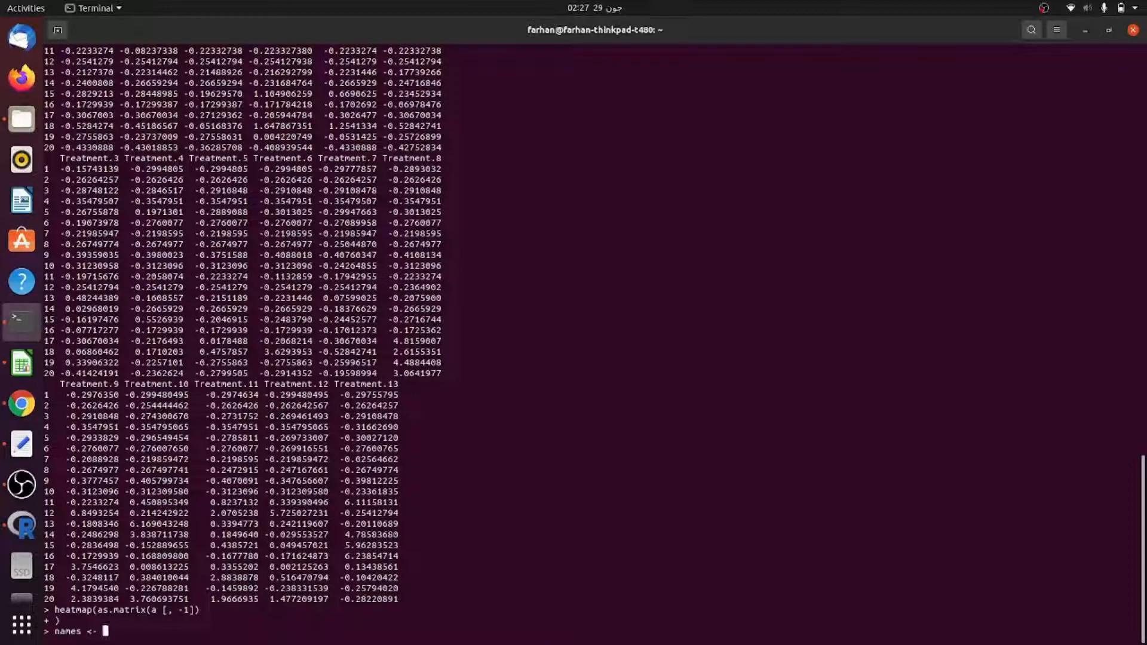
pyautogui.write('as.matrix')
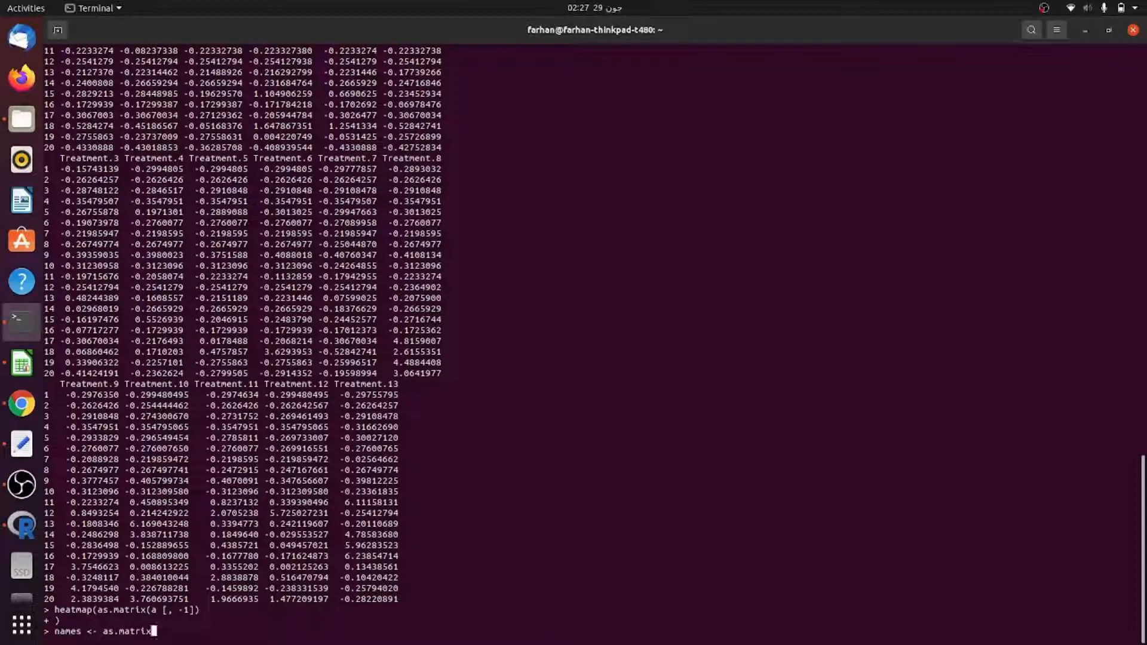
pyautogui.write('(a [')
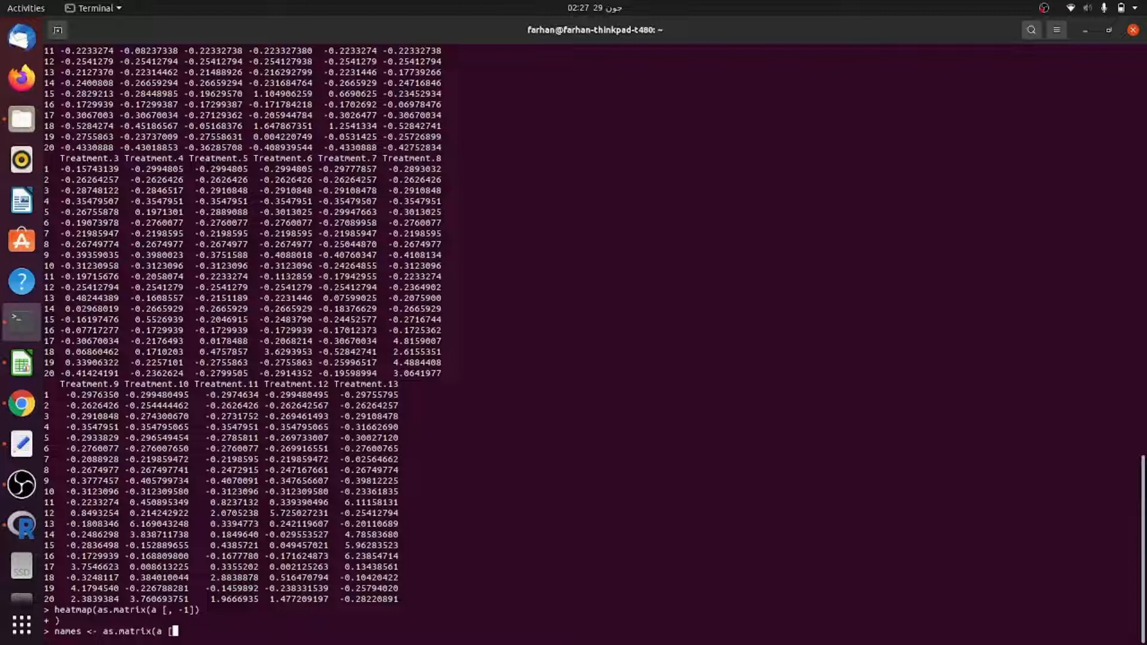
pyautogui.write('1]')
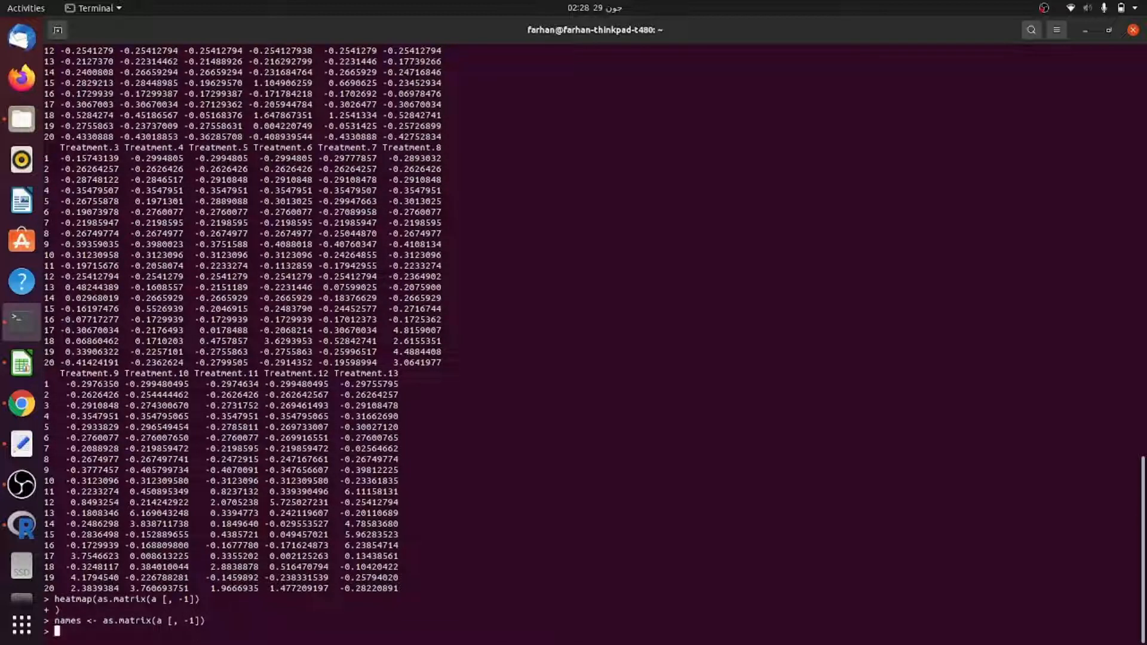
# - Assign rownames(names) <- a$Name so genes label the matrix rows
pyautogui.write('rownames')
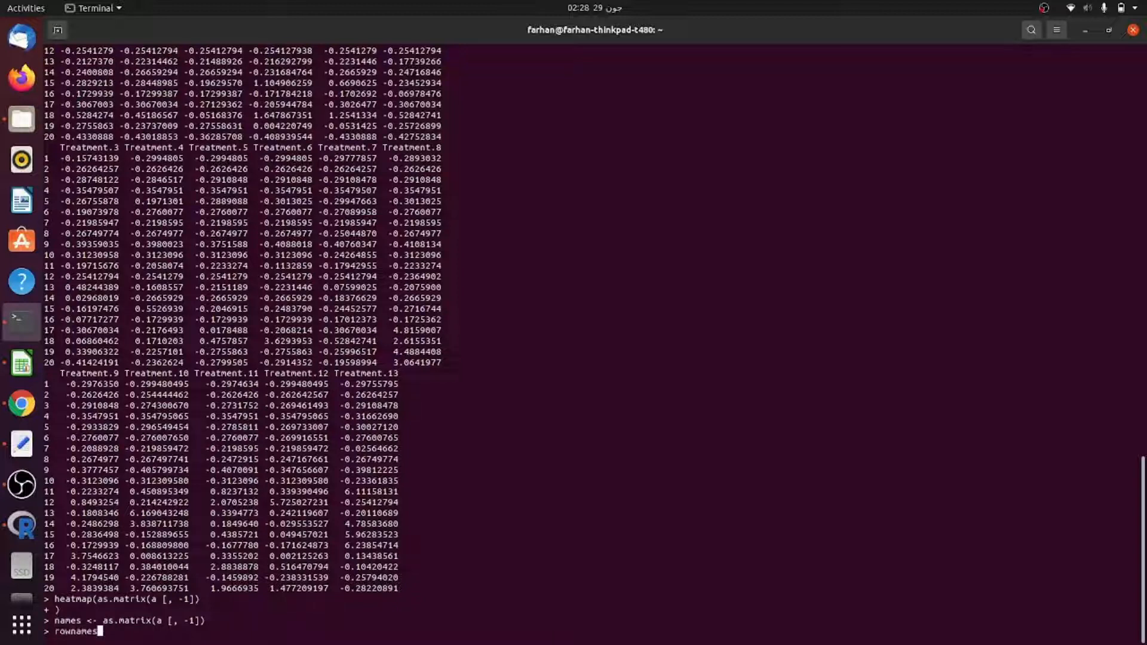
pyautogui.write('(n')
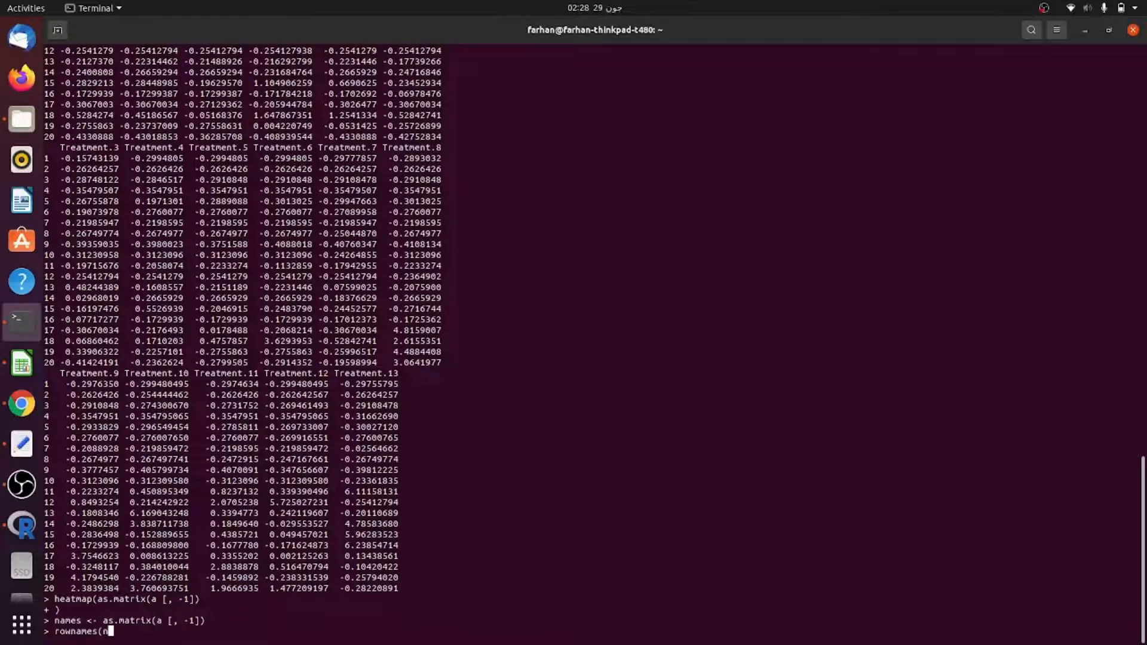
pyautogui.press('Tab')
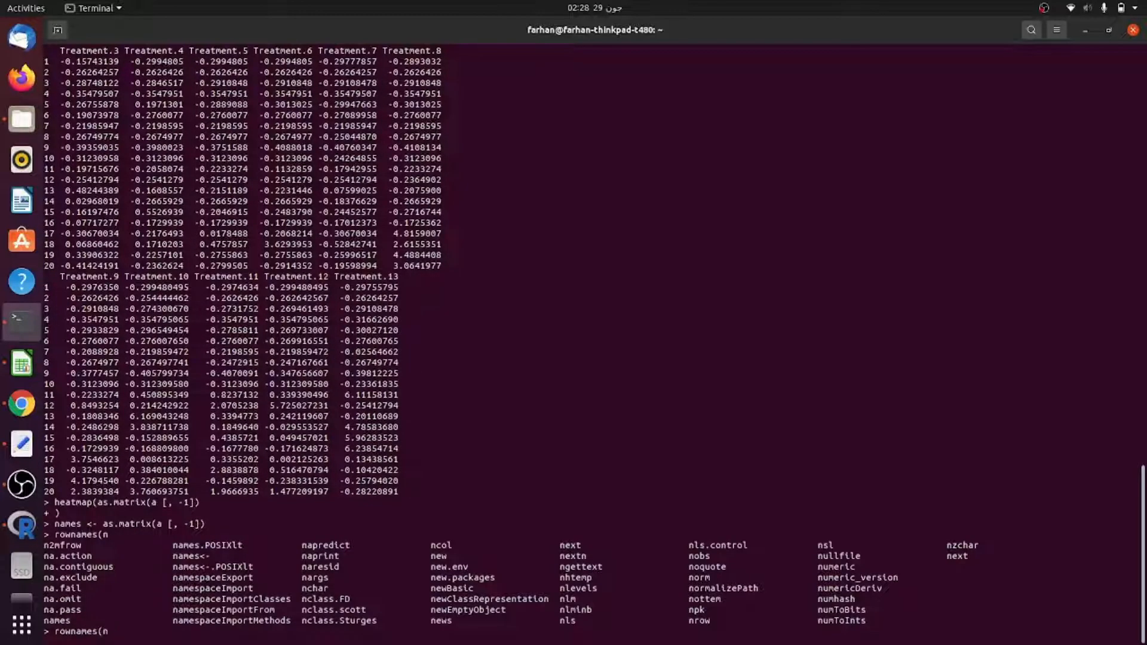
pyautogui.write('ames')
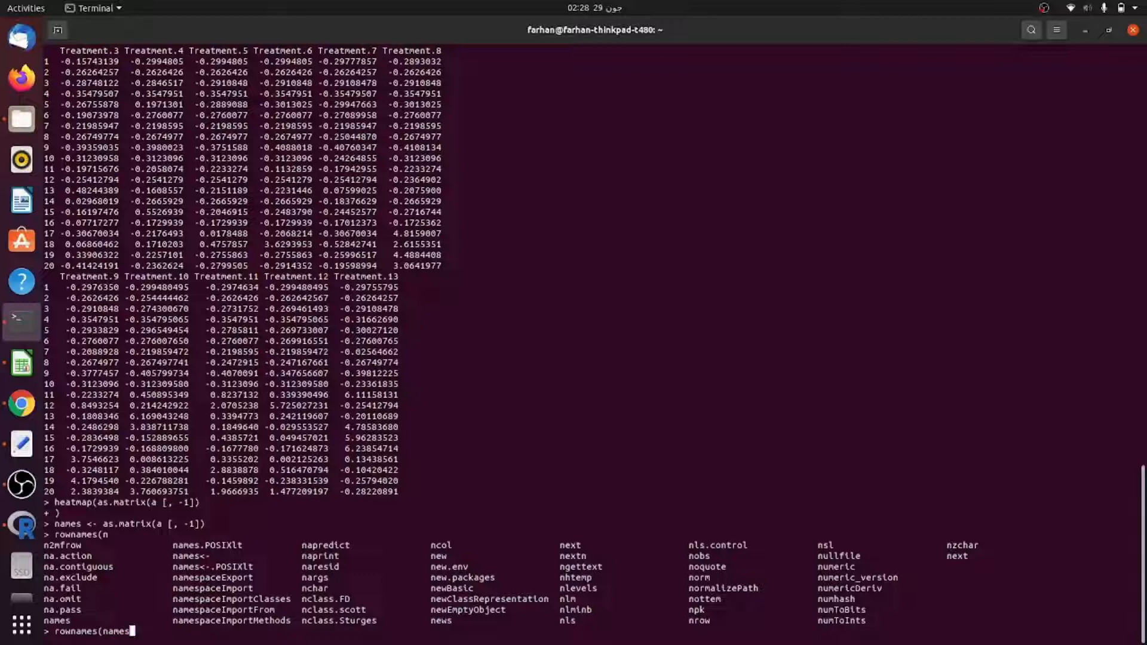
pyautogui.write(')')
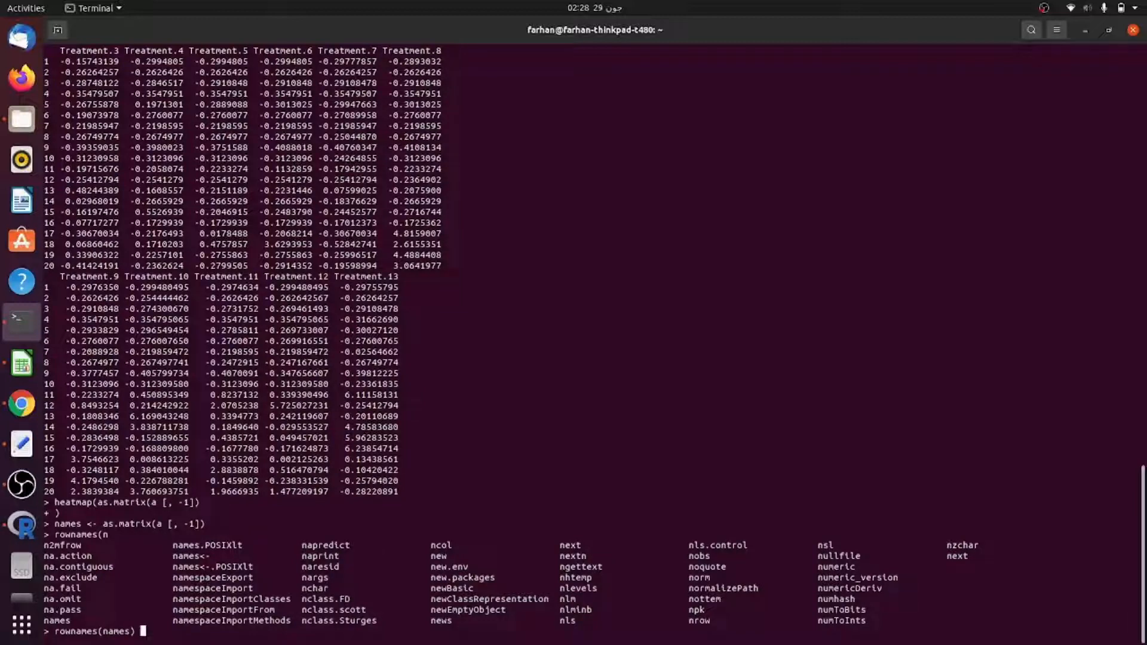
pyautogui.write('<- a')
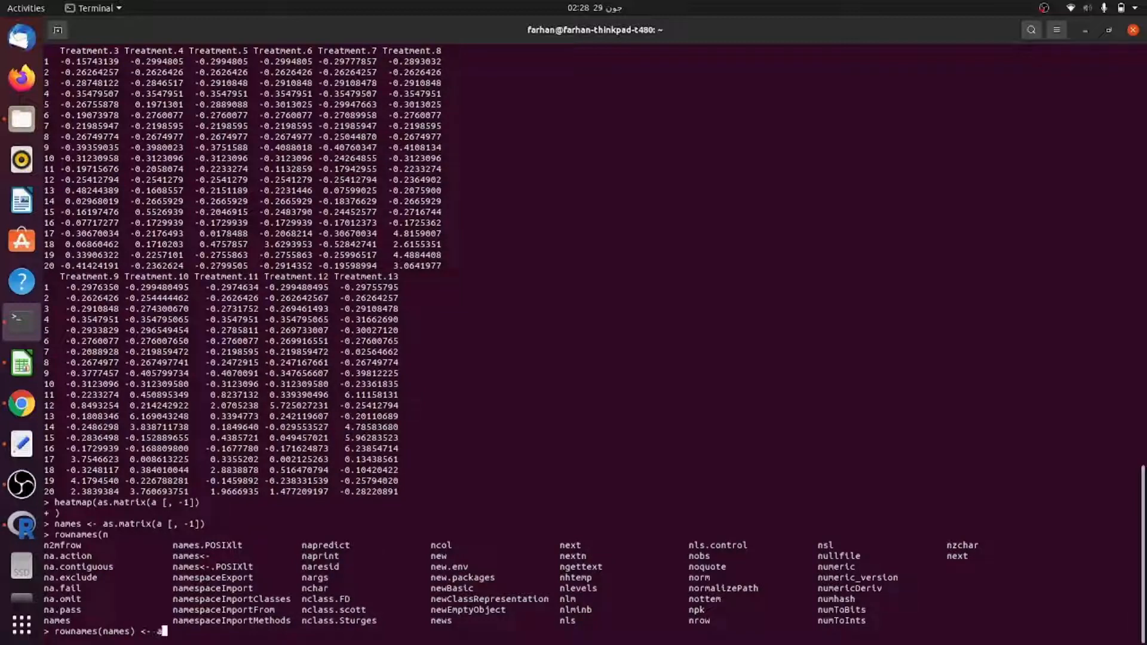
pyautogui.write('a')
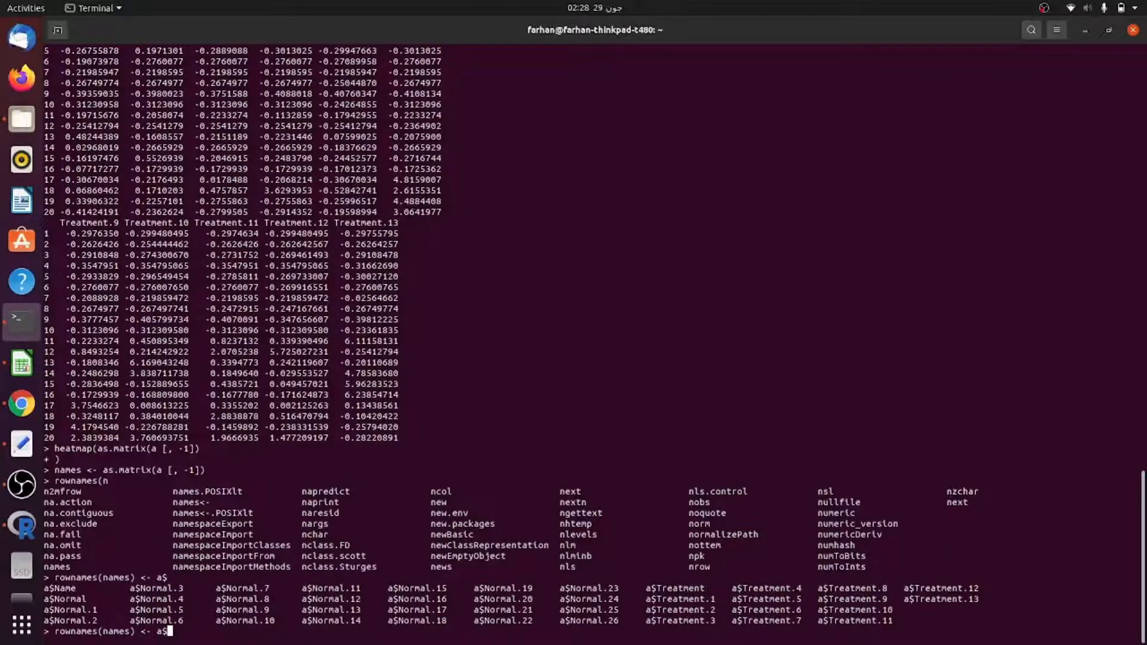
pyautogui.write('Name')
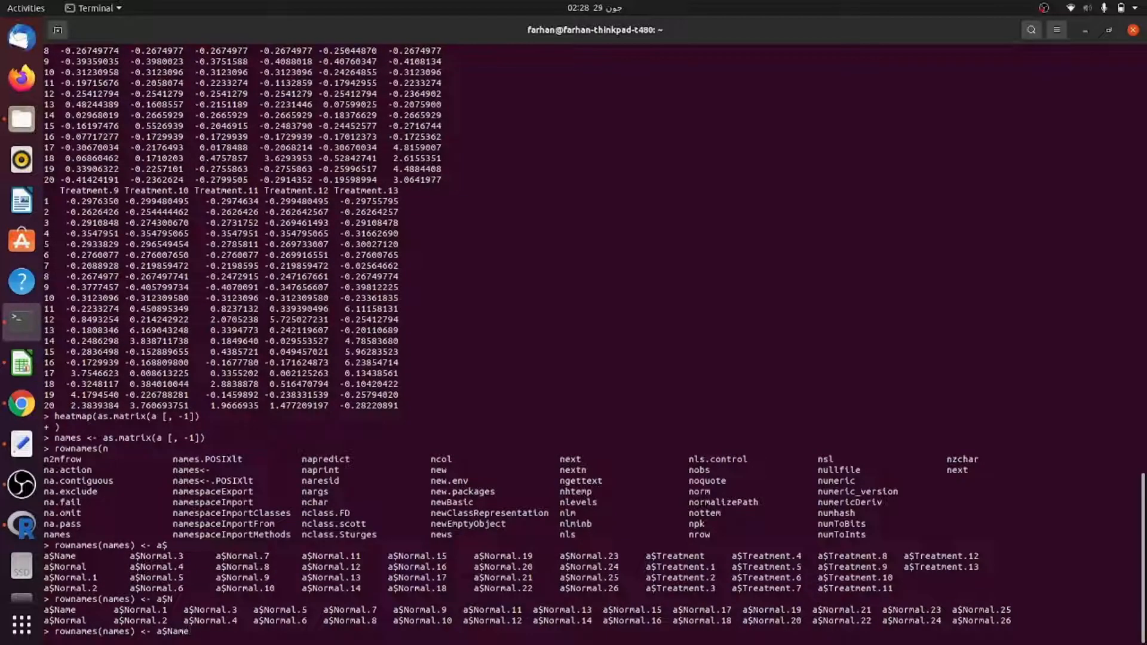
pyautogui.press('Return')
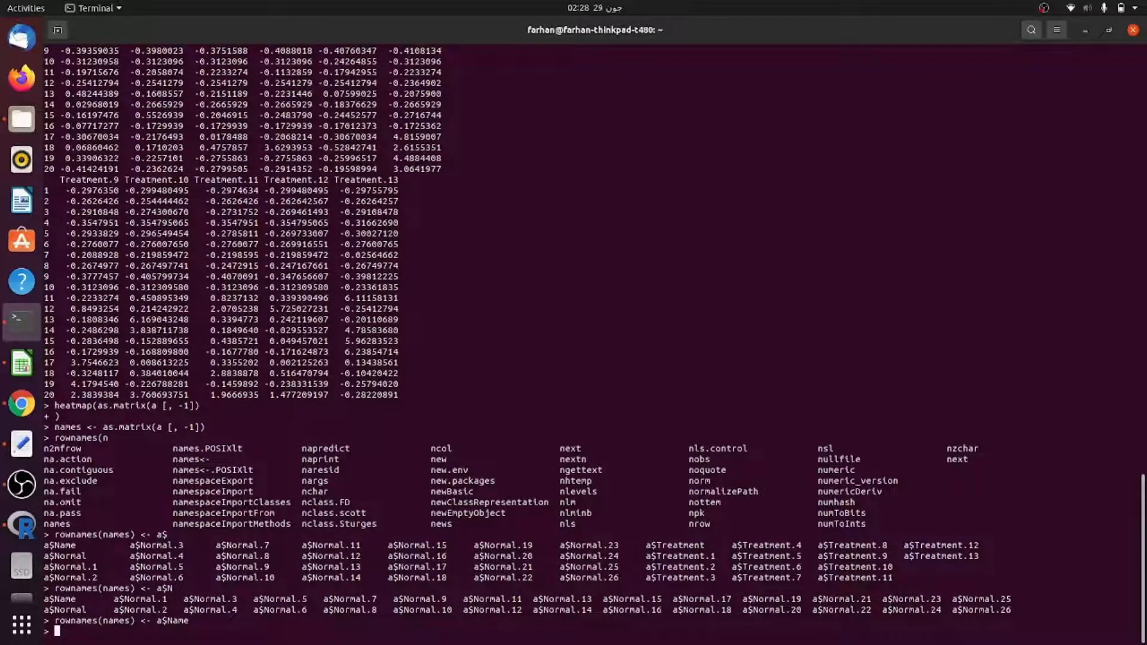
# - Redraw the heatmap with heatmap(names) using the gene row labels
pyautogui.write('heat')
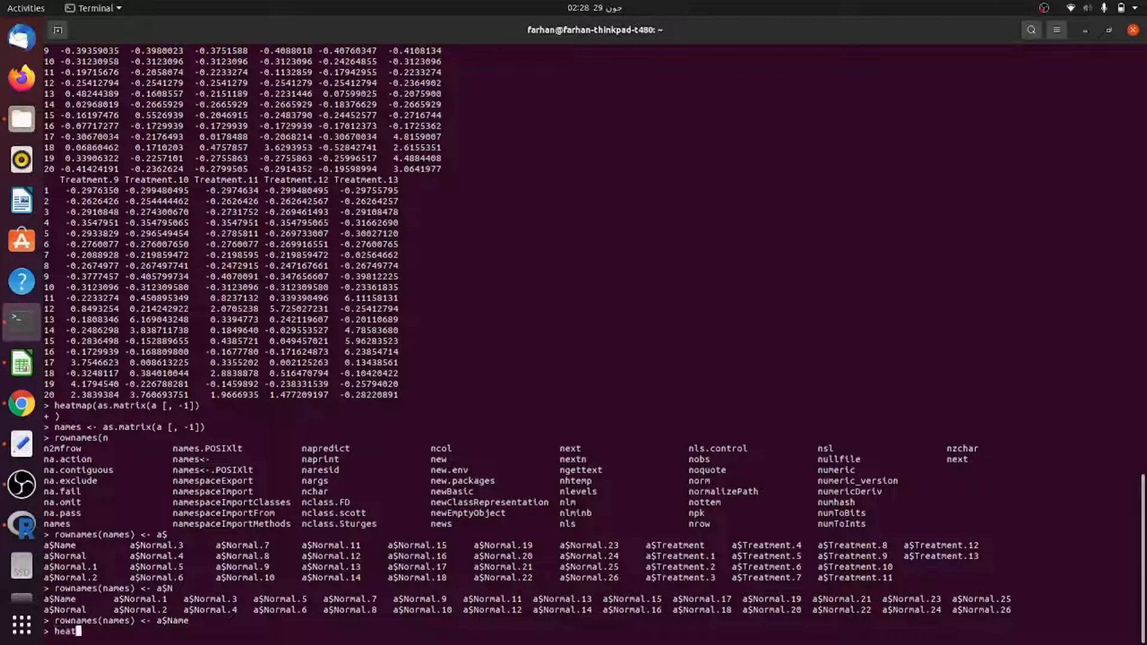
pyautogui.write('map')
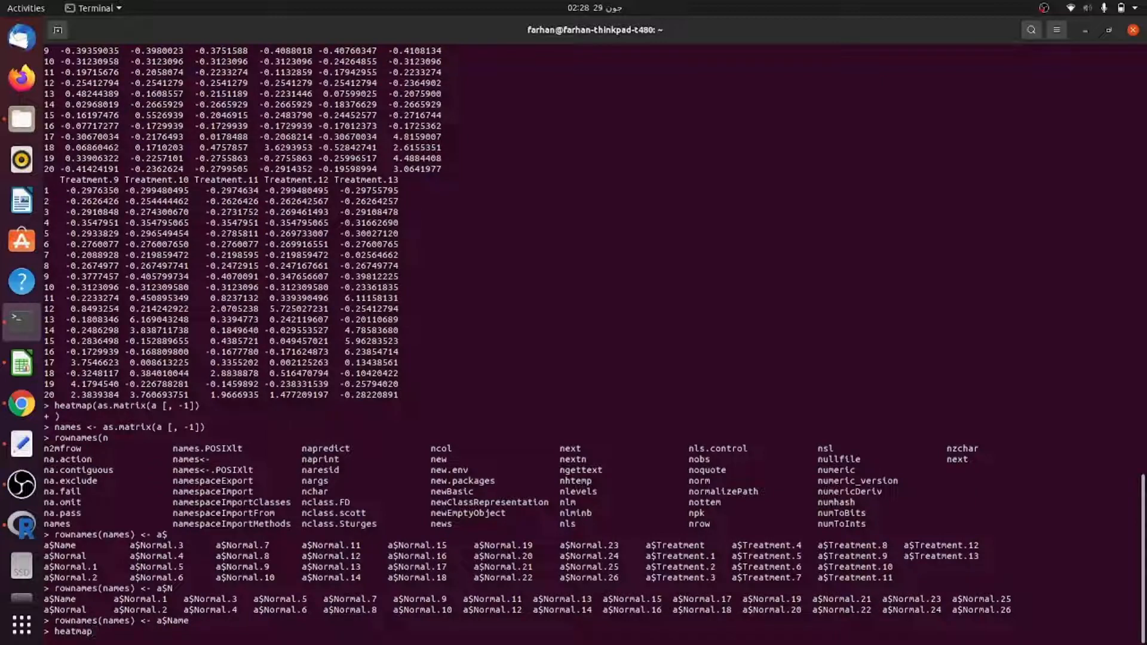
pyautogui.write('(')
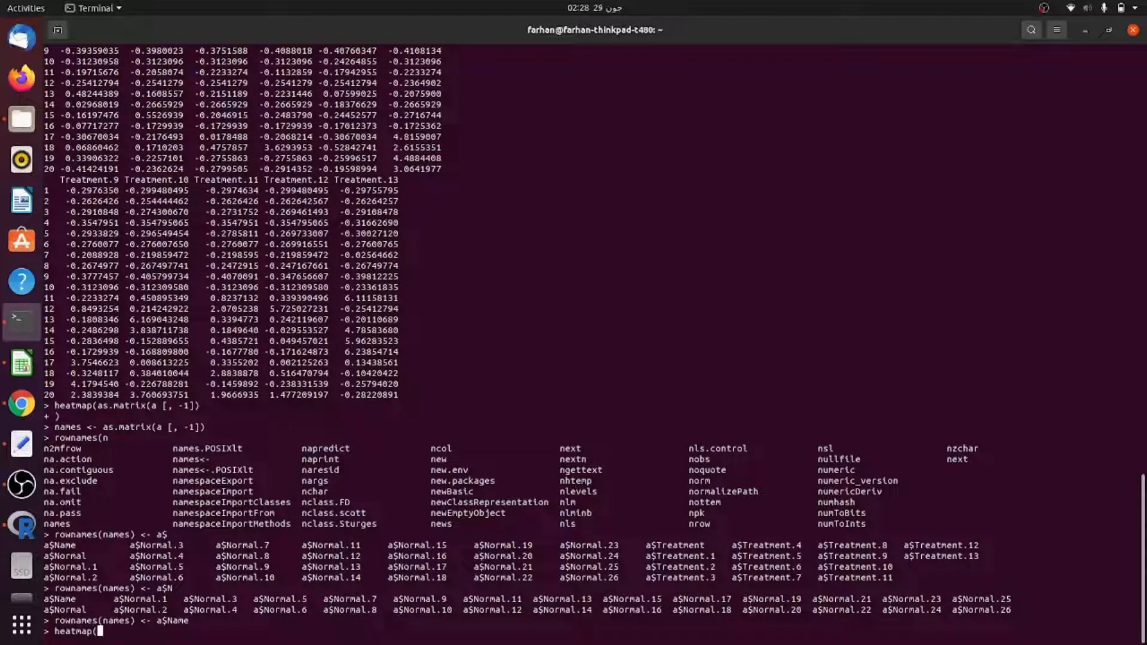
pyautogui.write('names')
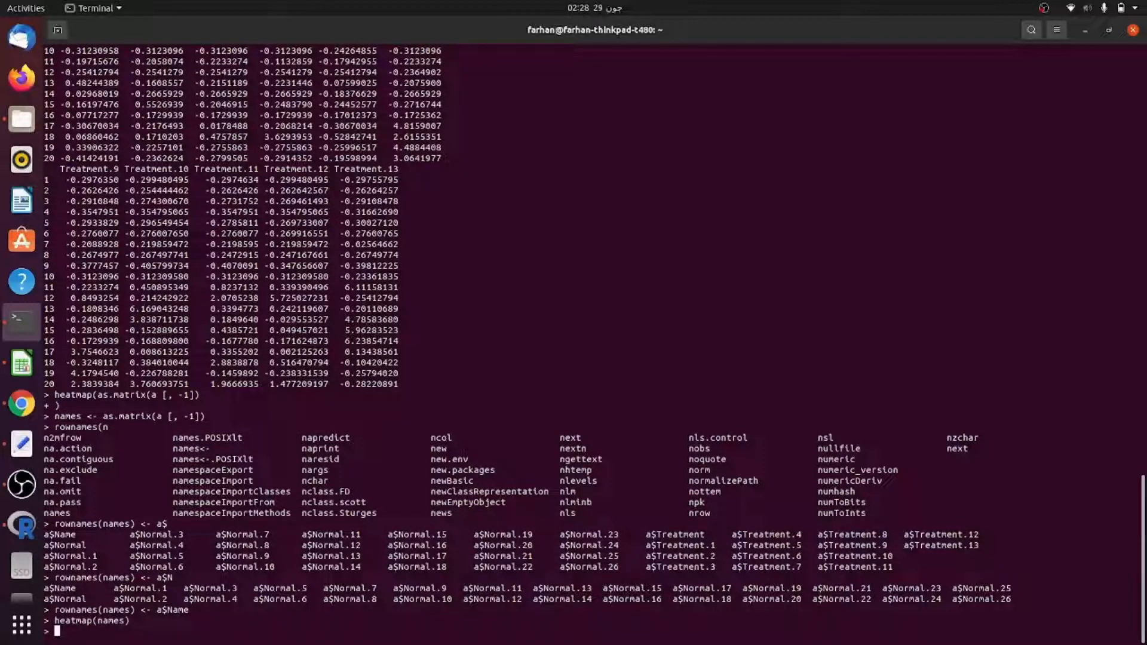
pyautogui.press('Return')
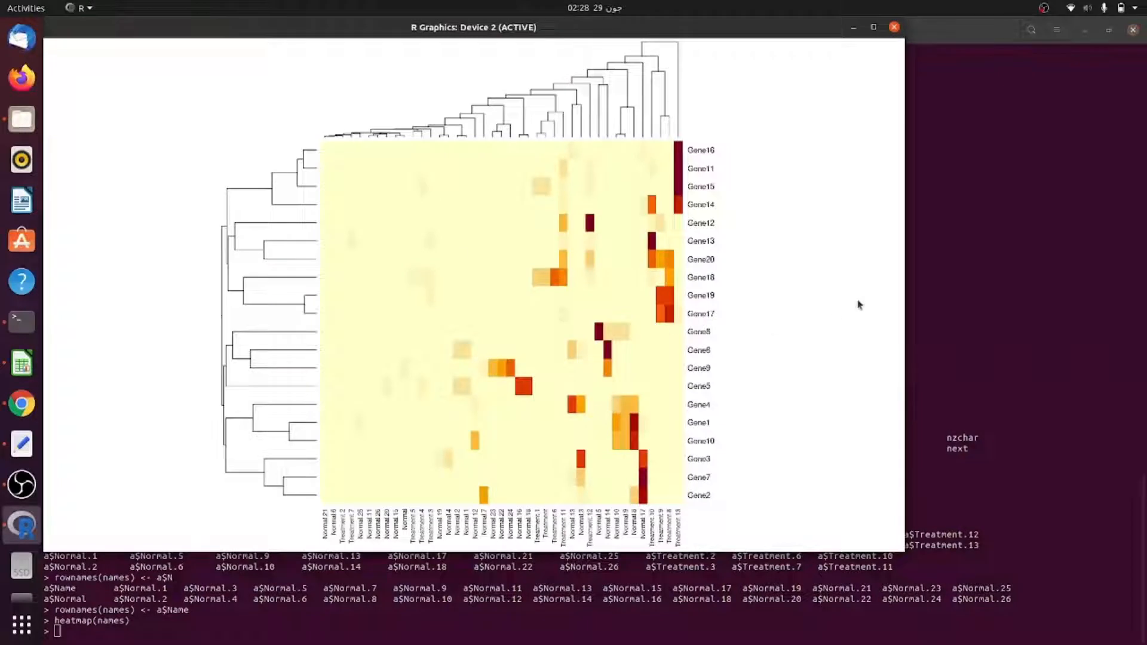
pyautogui.moveTo(707, 504)
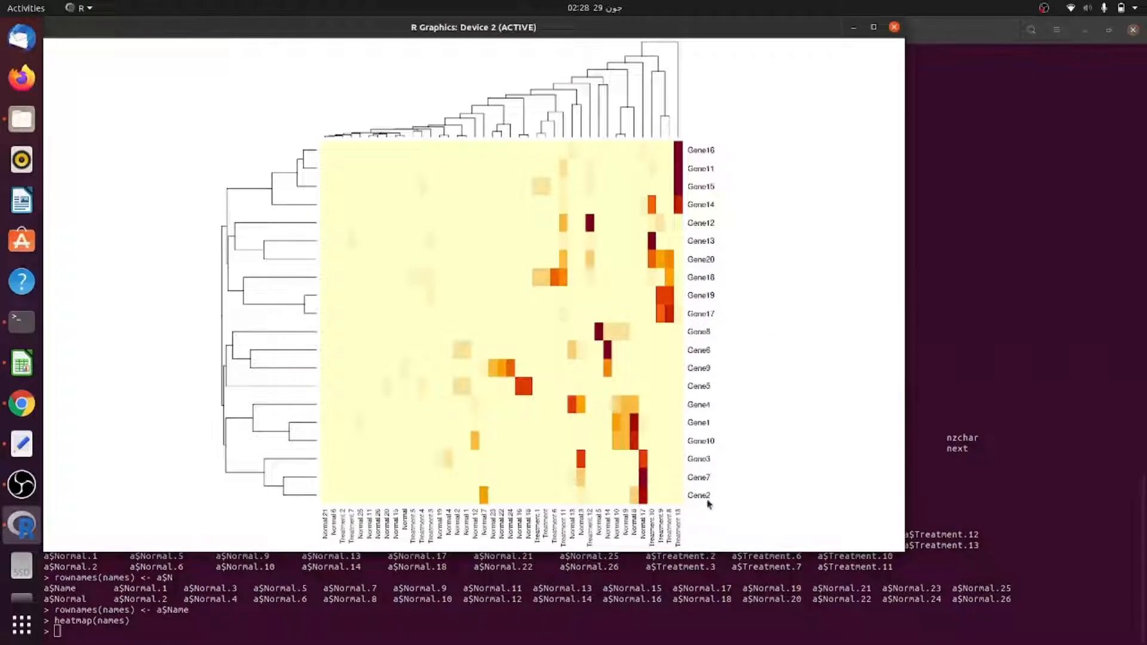
pyautogui.moveTo(599, 542)
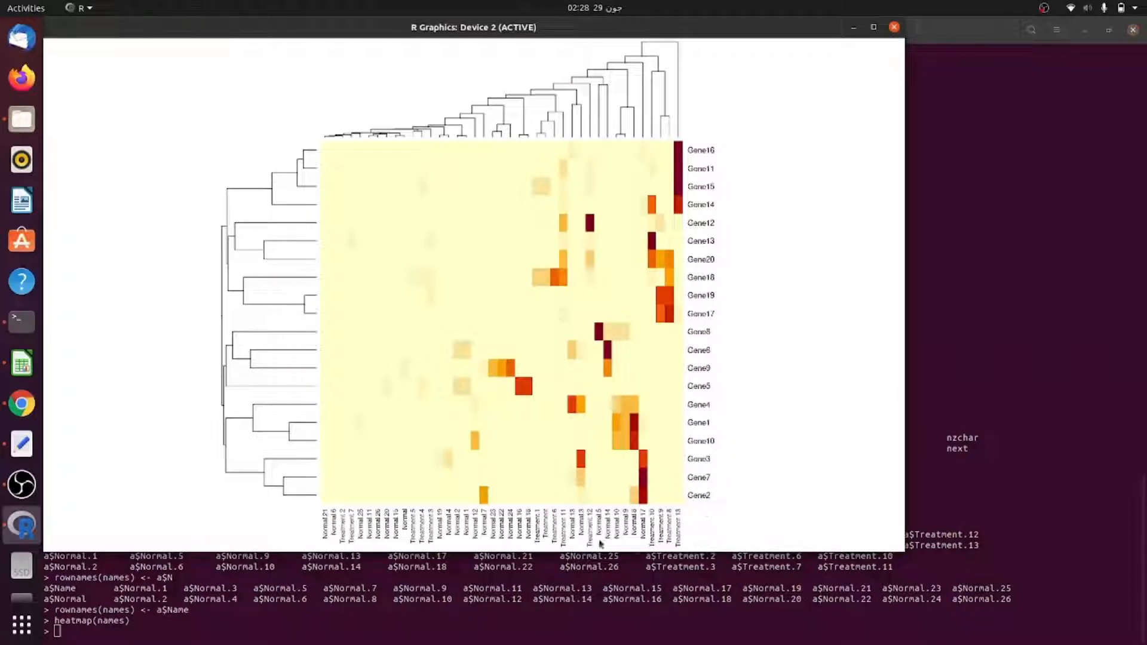